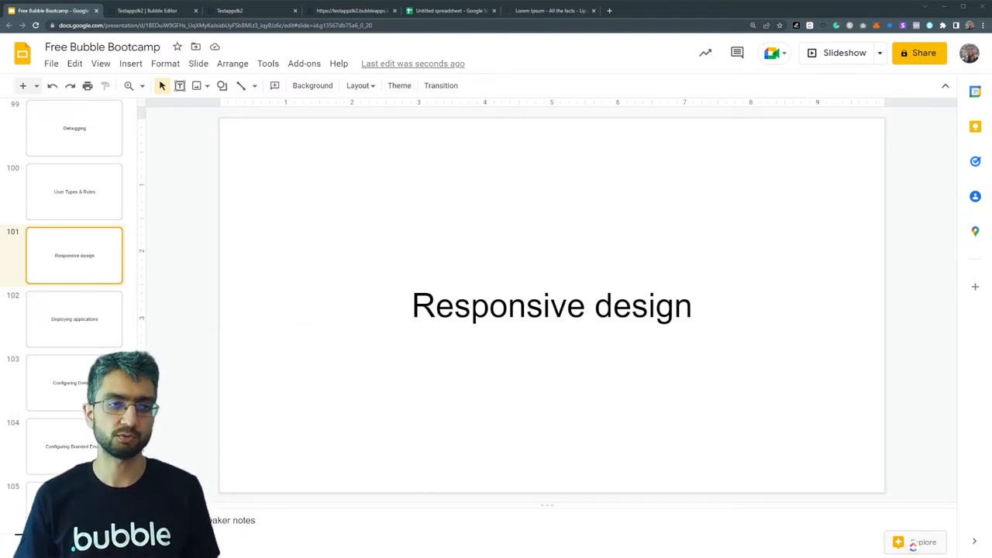
- Leave the Responsive design slide and switch to the Bubble Editor browser tab
click(153, 10)
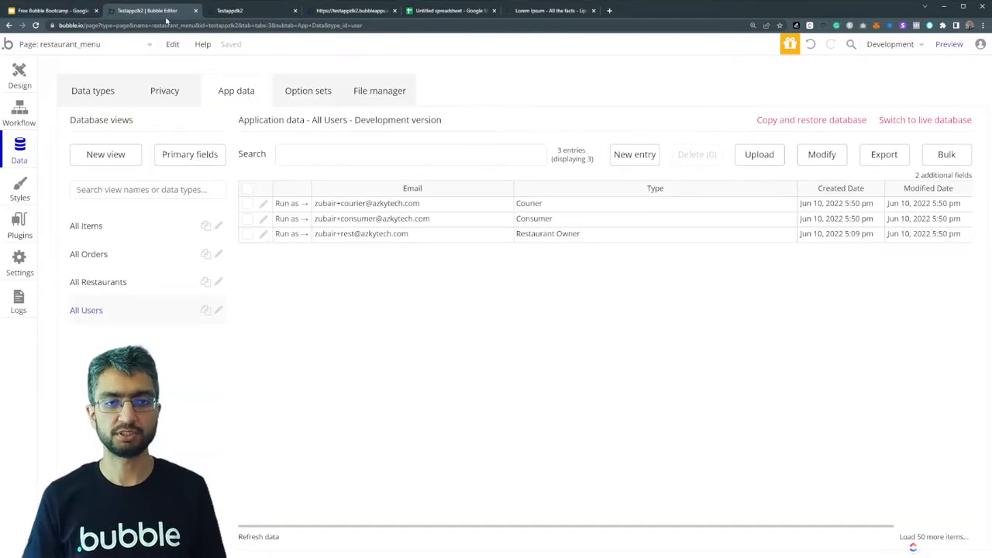
click(19, 70)
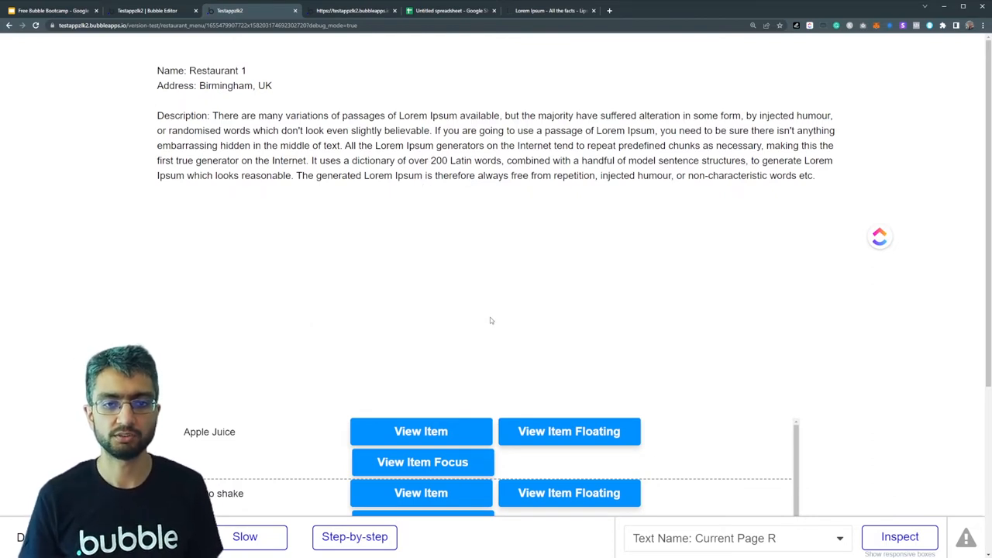
mouse_move(485, 335)
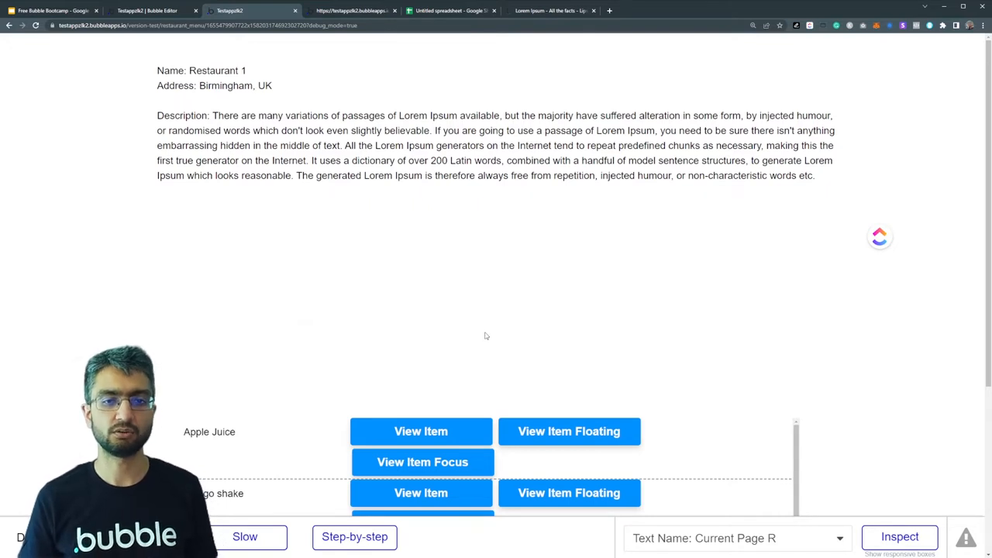
key(F12)
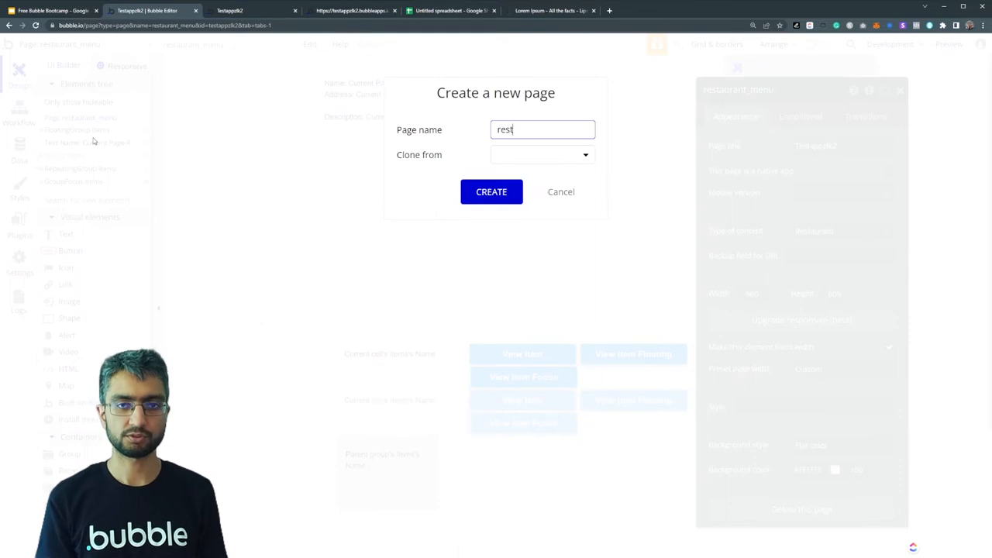
- Name the new blank page rest_menu_responsive and create it
text(_menu_responsive)
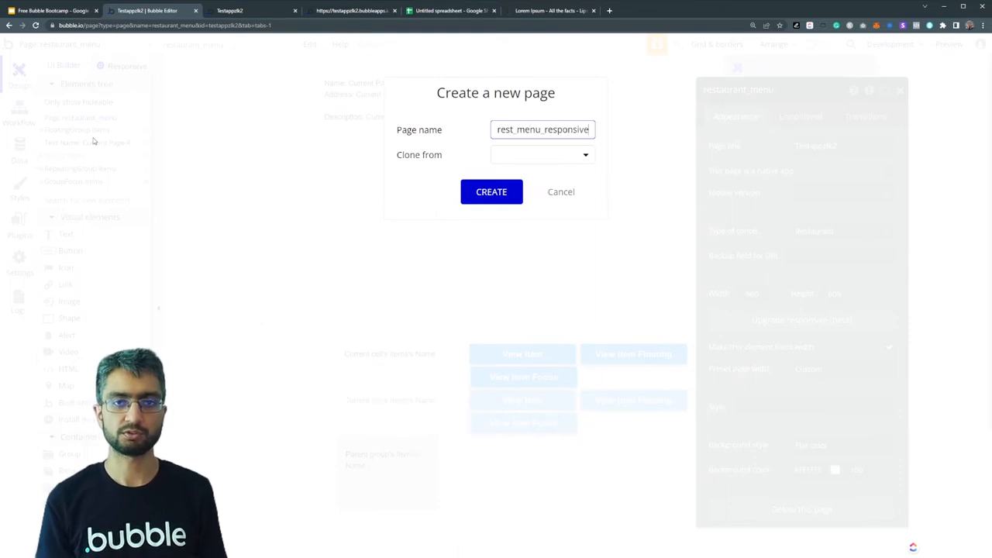
click(492, 192)
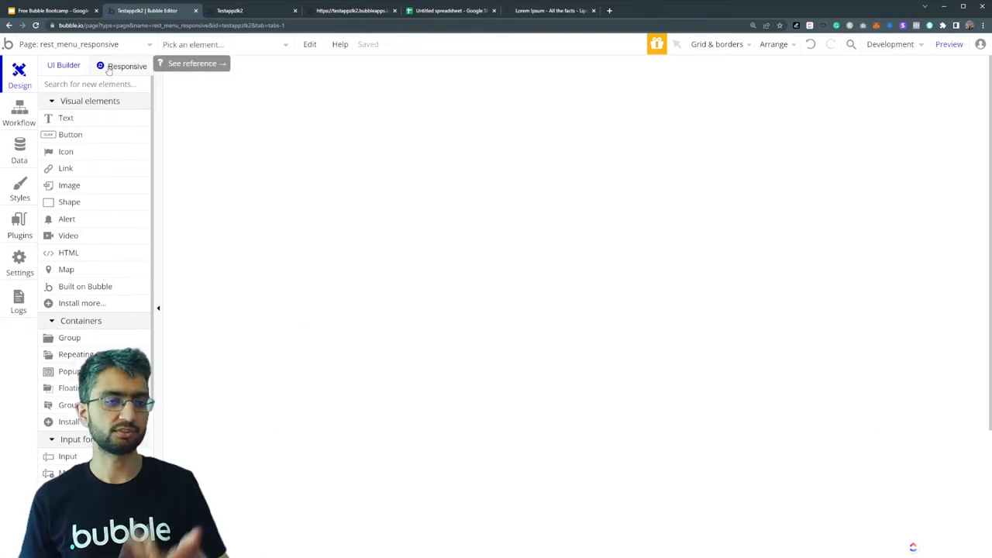
- Upgrade rest_menu_responsive to the responsive (beta) engine from the Responsive tab
click(127, 66)
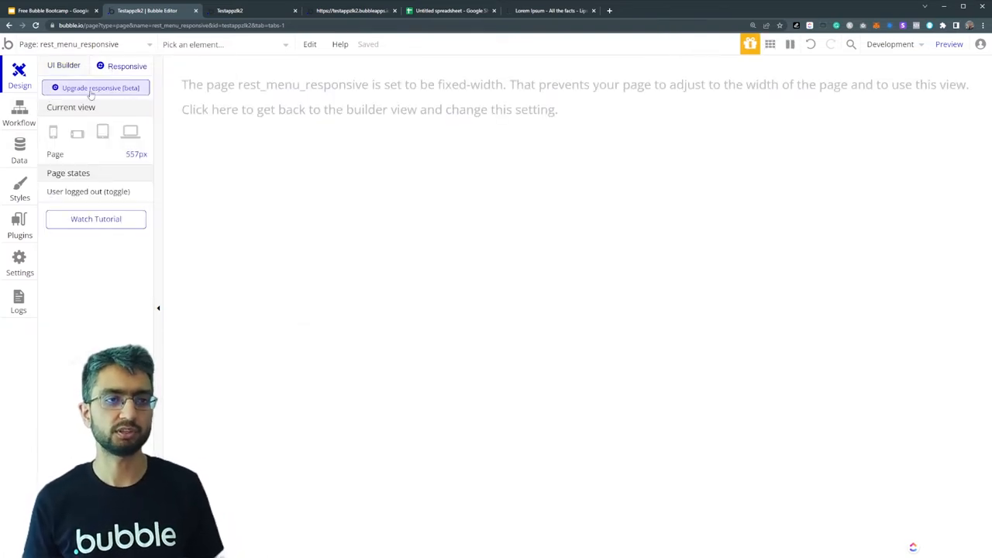
click(95, 87)
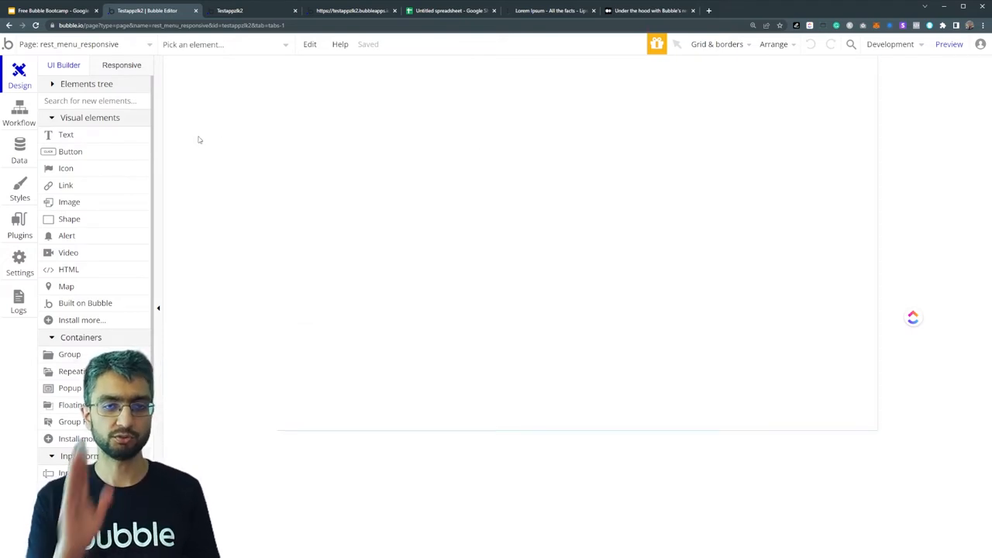
mouse_move(259, 226)
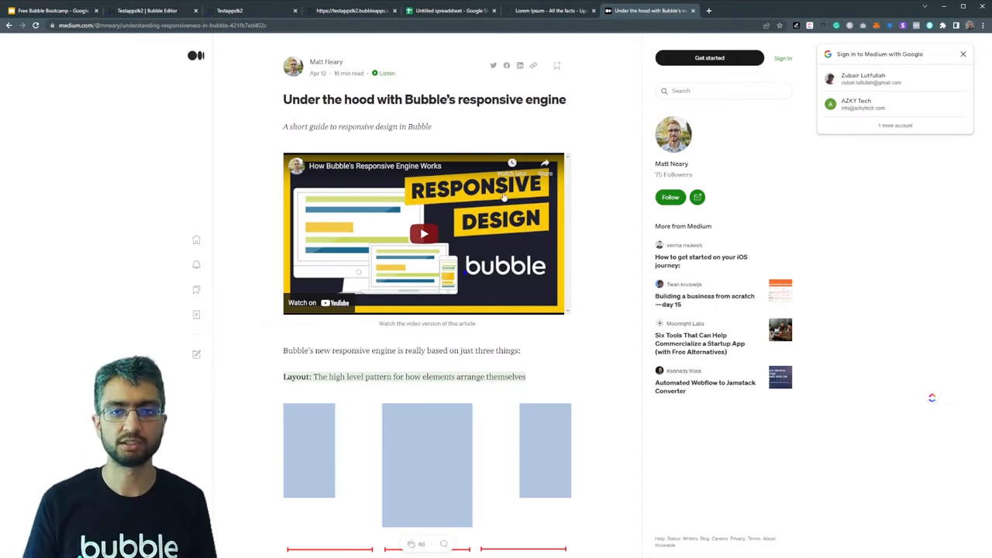
- Scroll through the Medium responsive-engine article down to the Rows section
scroll(down, 3)
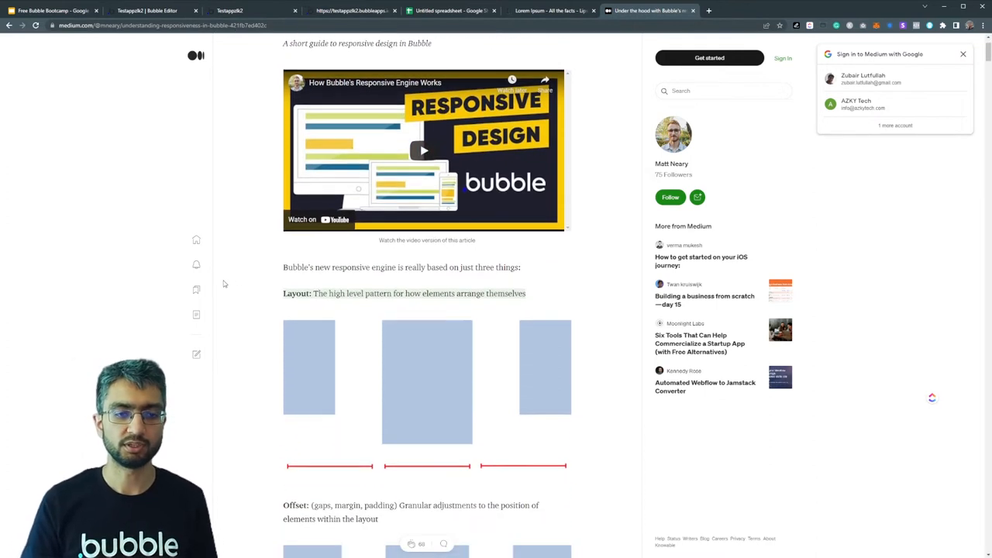
scroll(down, 3)
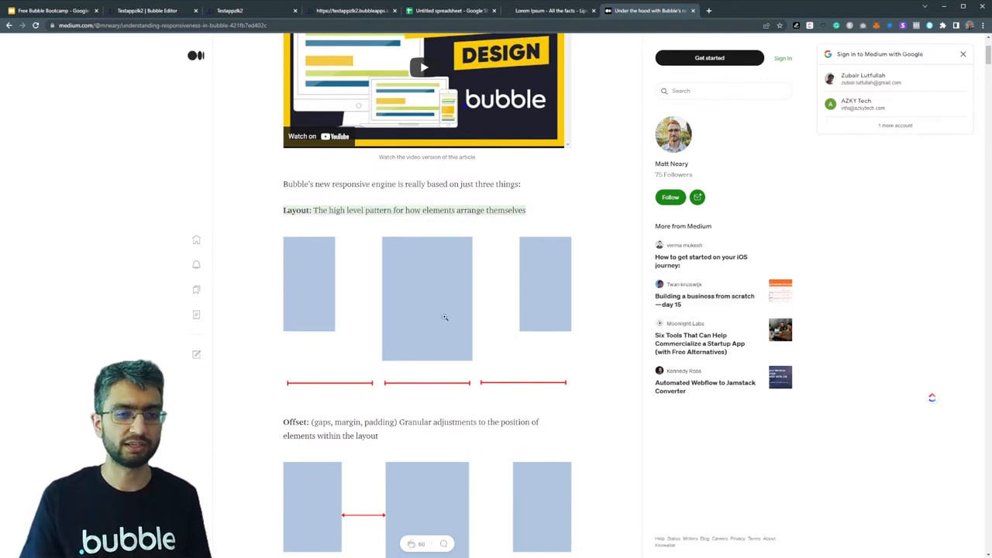
scroll(down, 3)
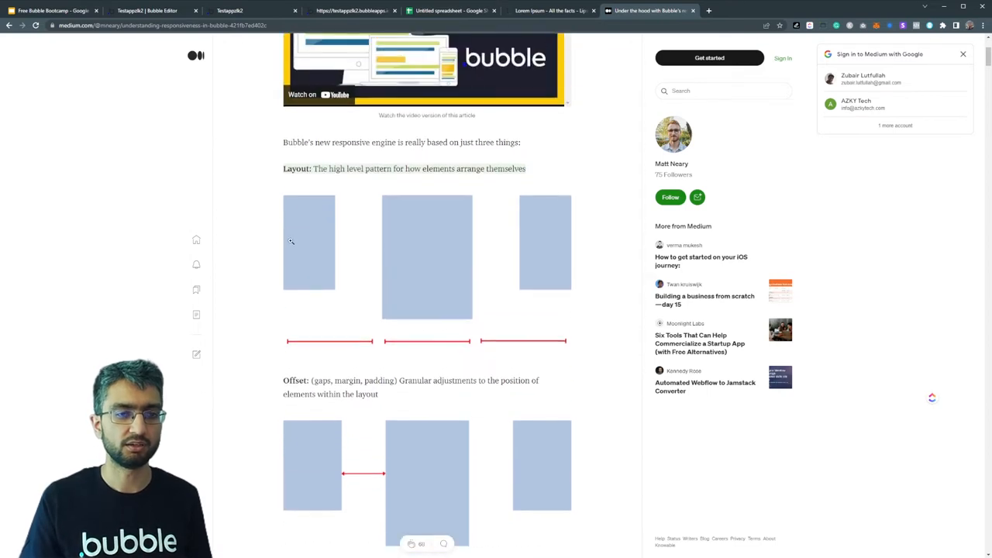
mouse_move(517, 421)
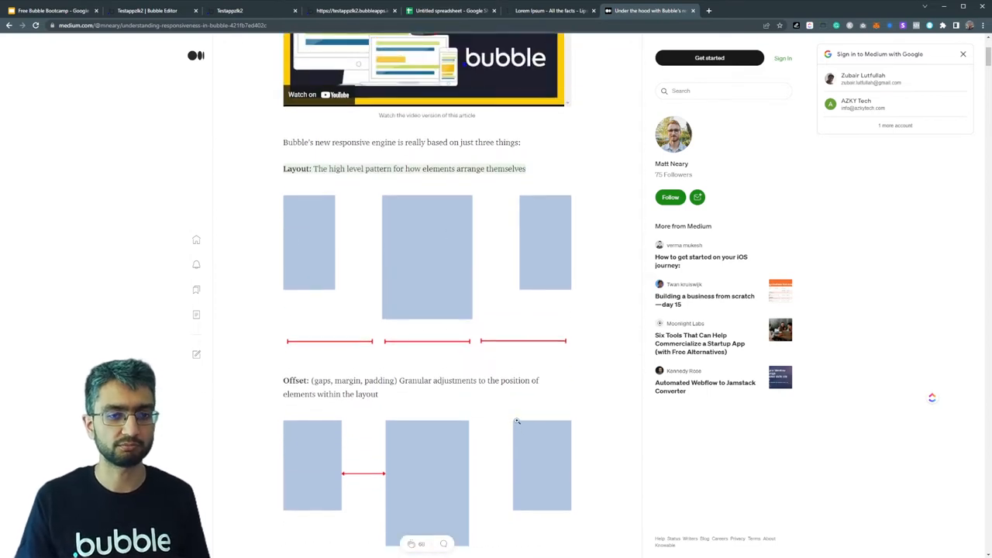
scroll(down, 3)
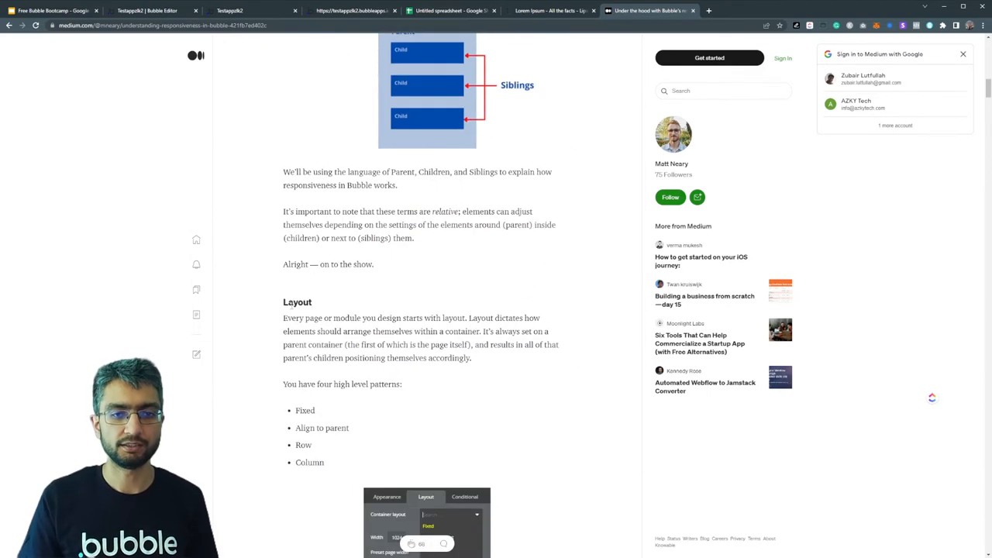
scroll(down, 3)
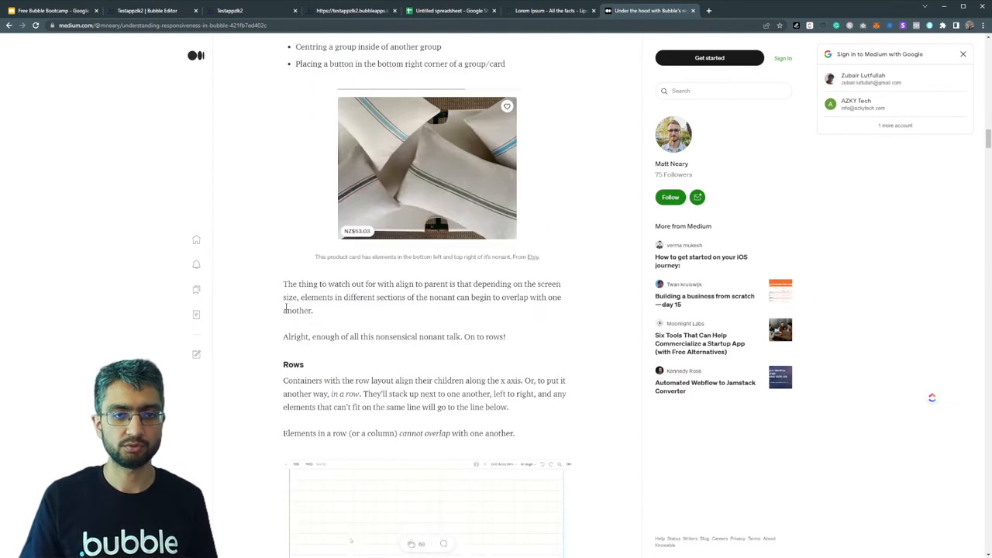
scroll(down, 3)
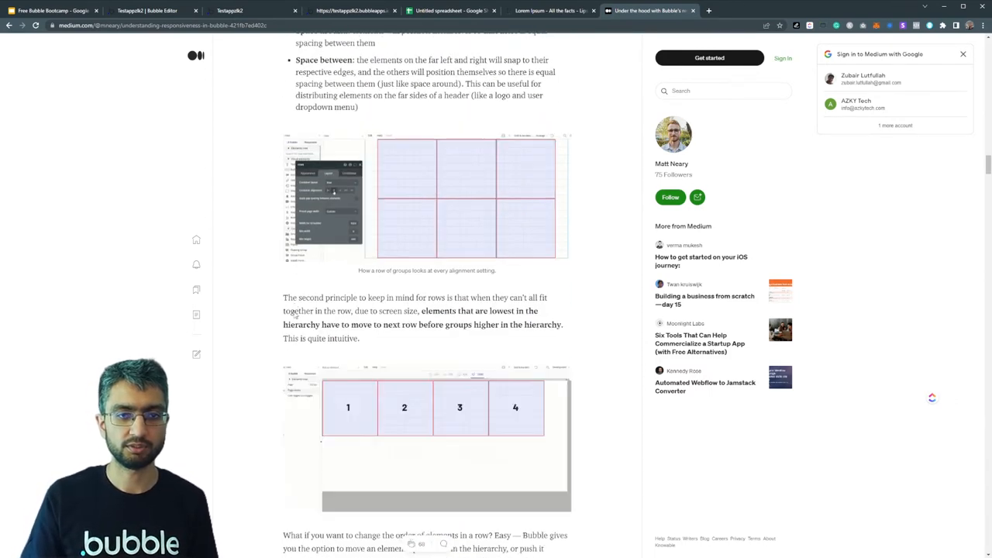
scroll(down, 3)
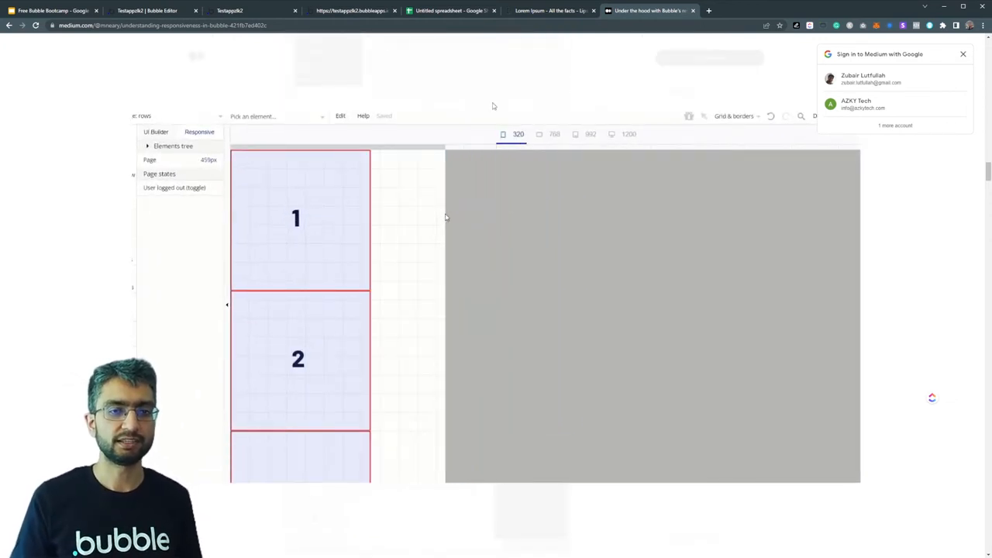
- Step through the animation of four groups wrapping into rows at different widths
click(539, 134)
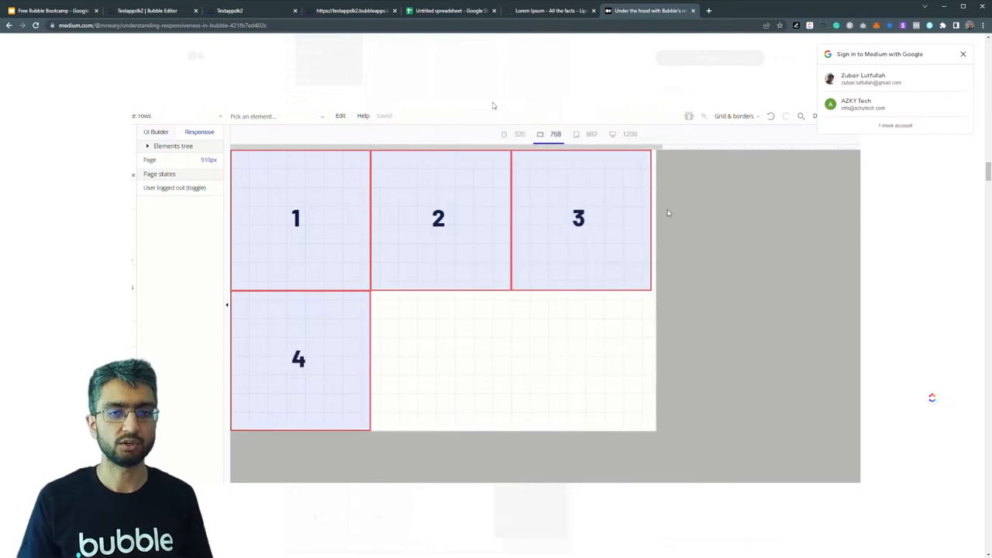
click(629, 134)
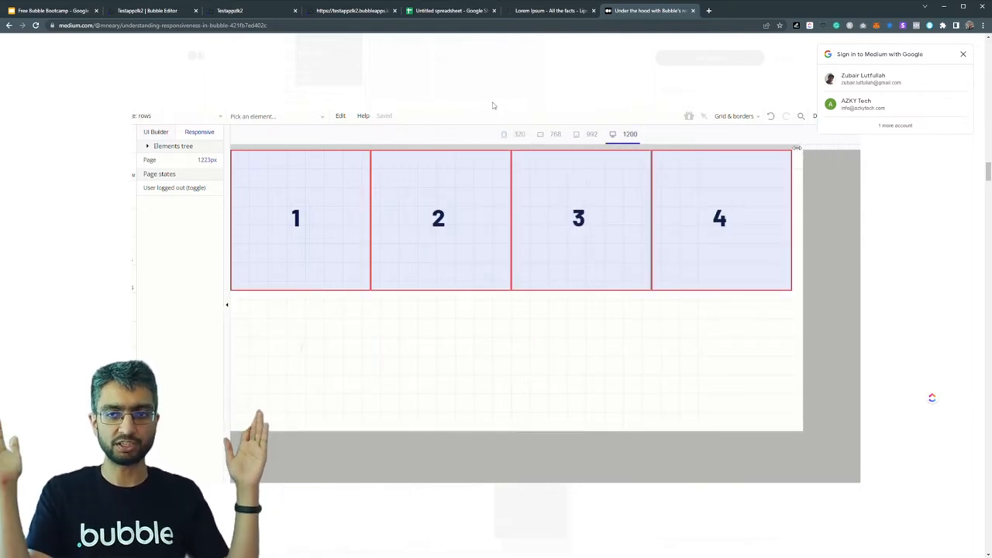
click(555, 133)
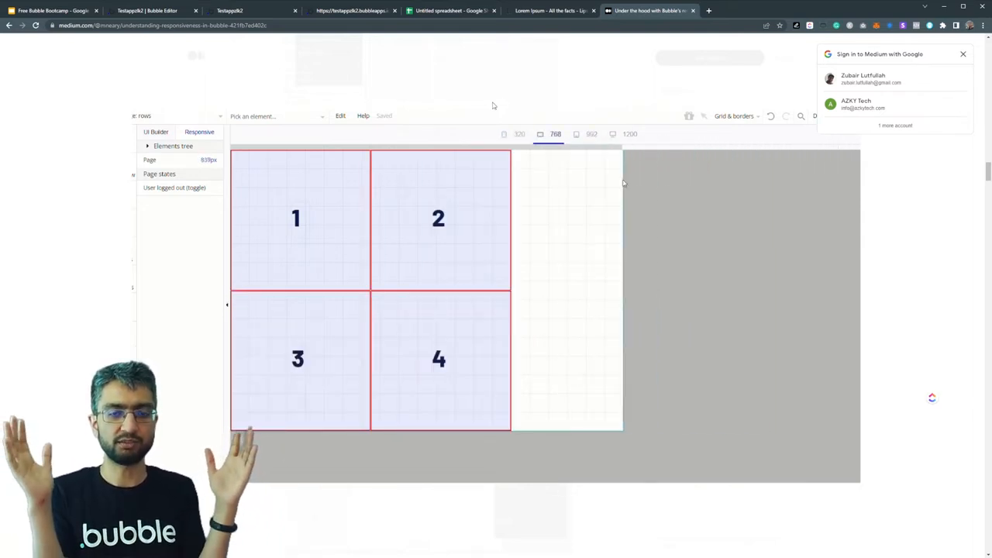
click(503, 134)
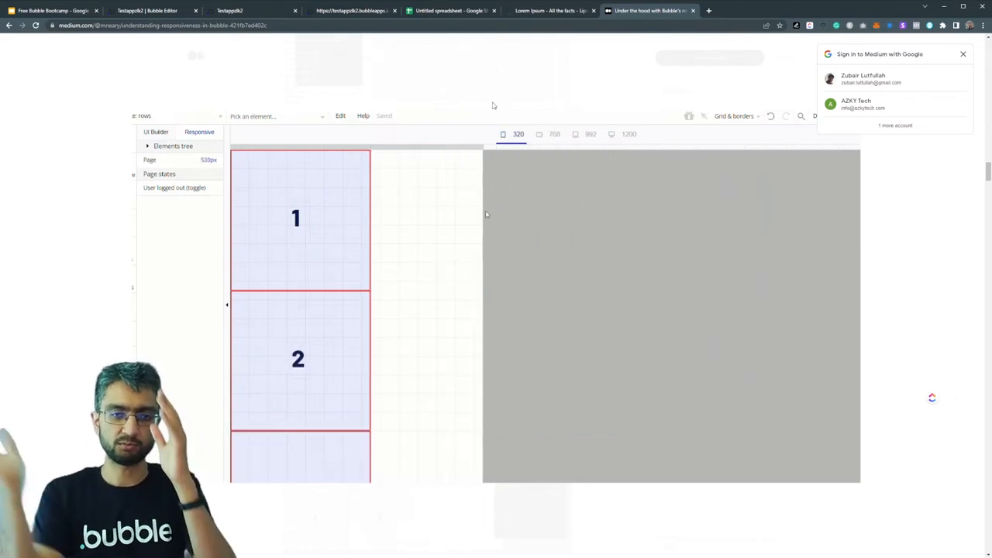
click(577, 133)
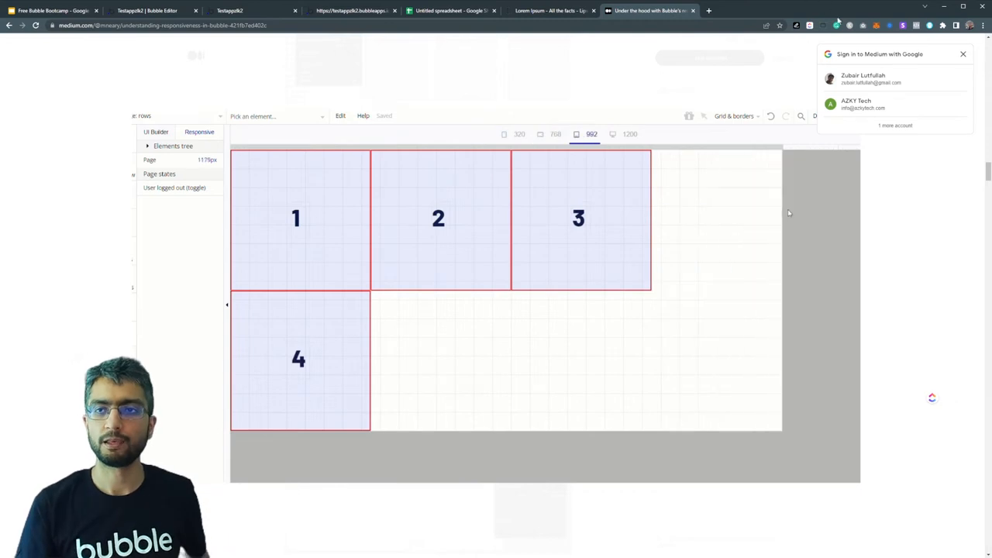
click(961, 54)
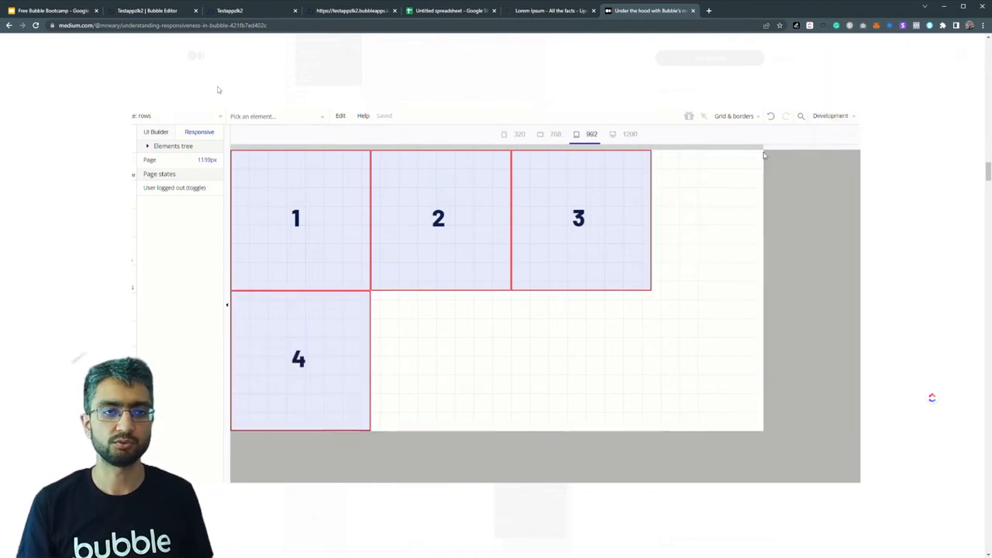
click(503, 133)
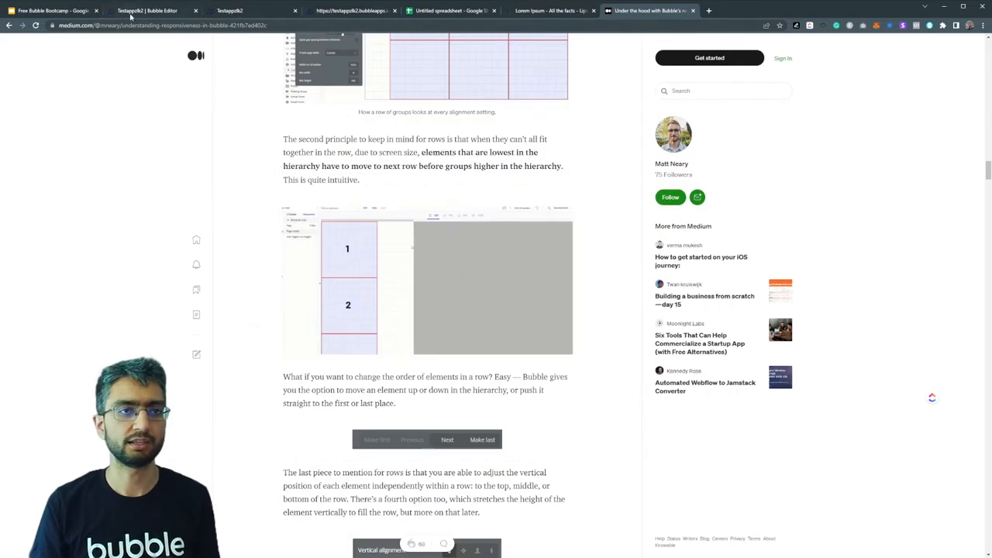
- Set the page container layout to Row and add two Groups with a Button between them
click(151, 12)
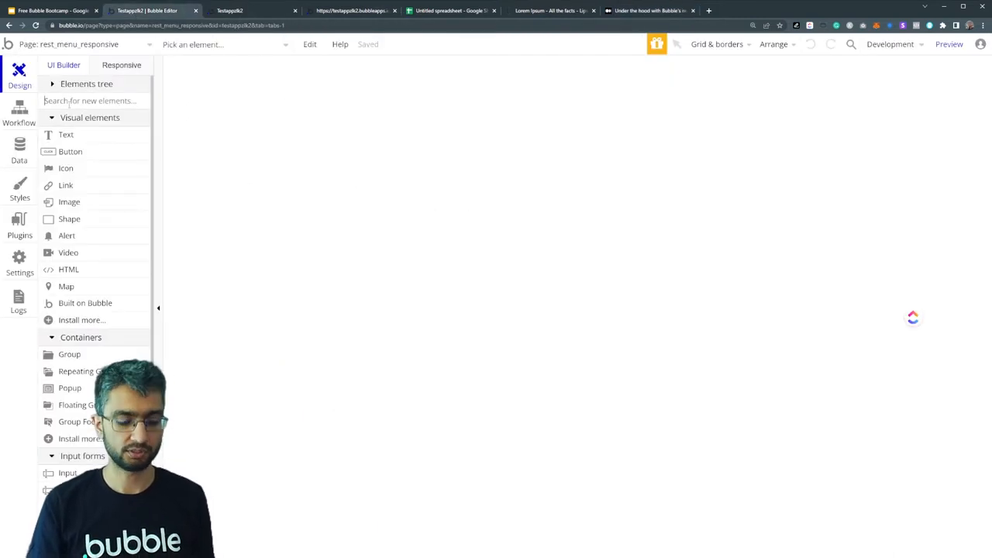
text(grou)
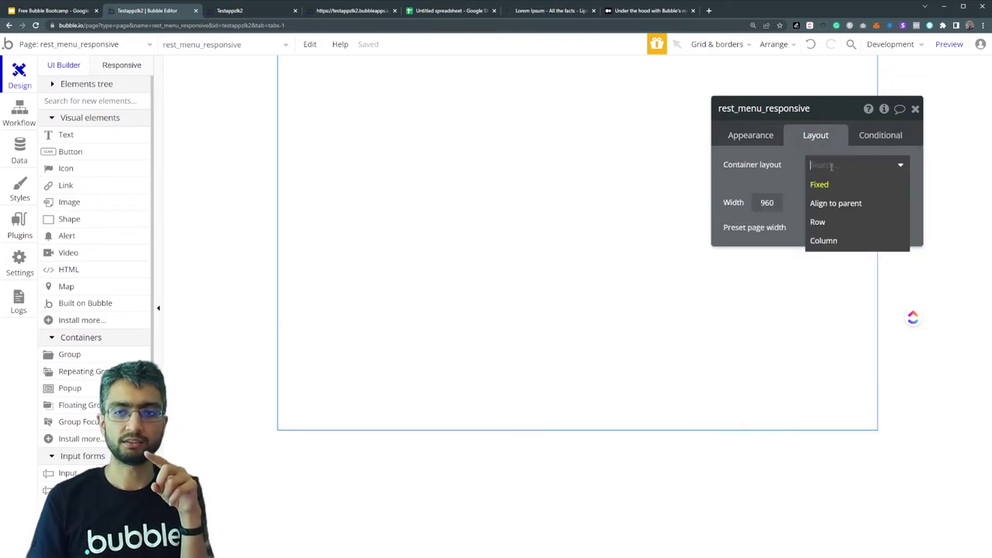
click(818, 222)
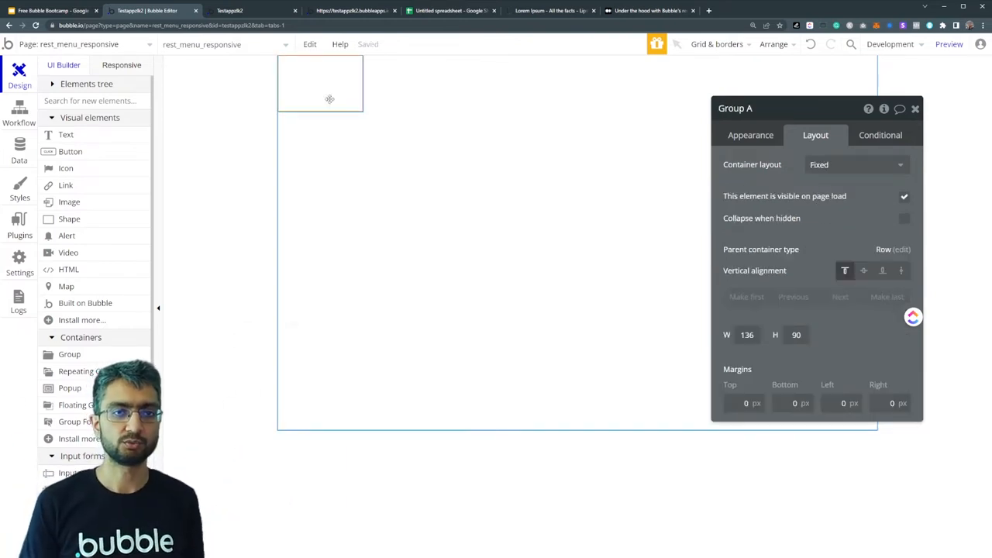
click(750, 135)
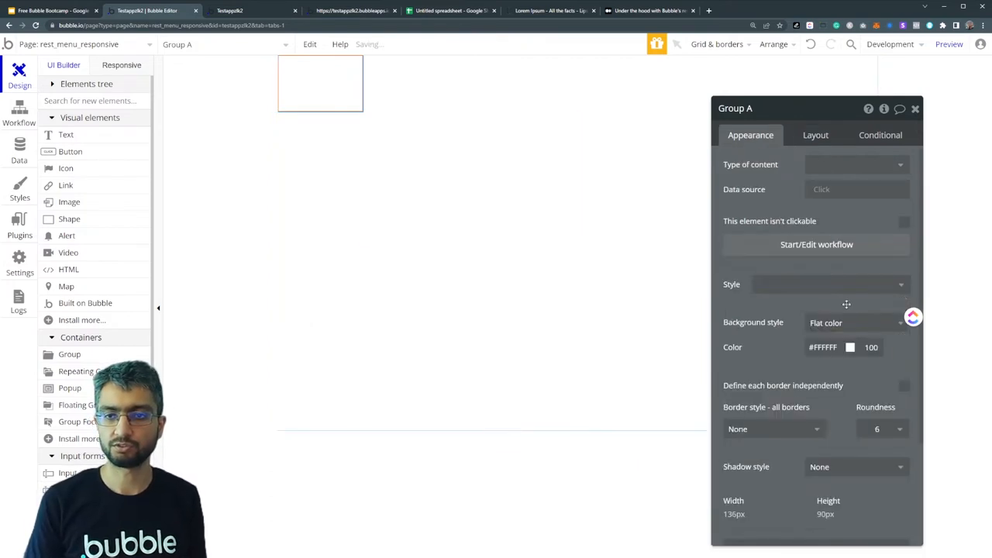
click(851, 347)
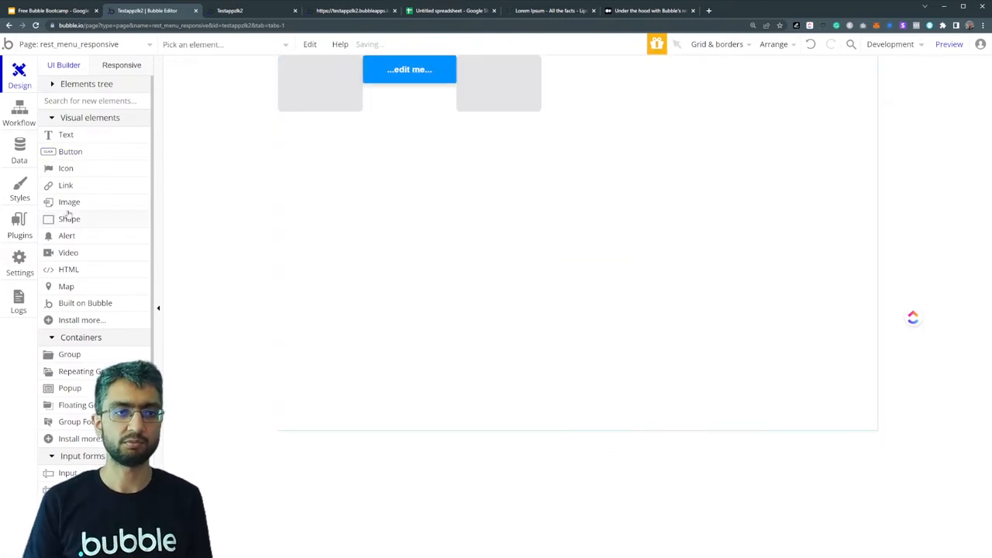
- Add a second button and move Button A one position later in the row
click(502, 69)
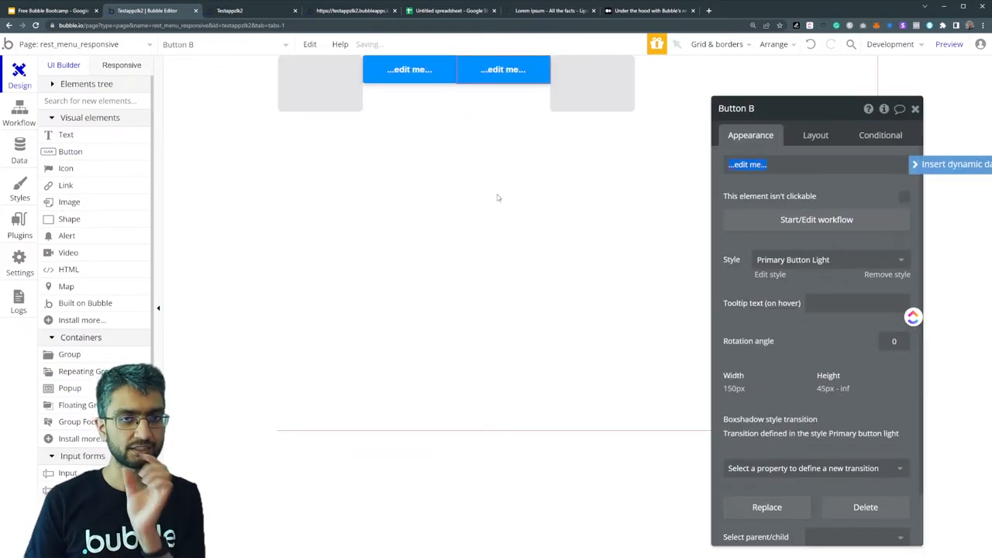
click(407, 70)
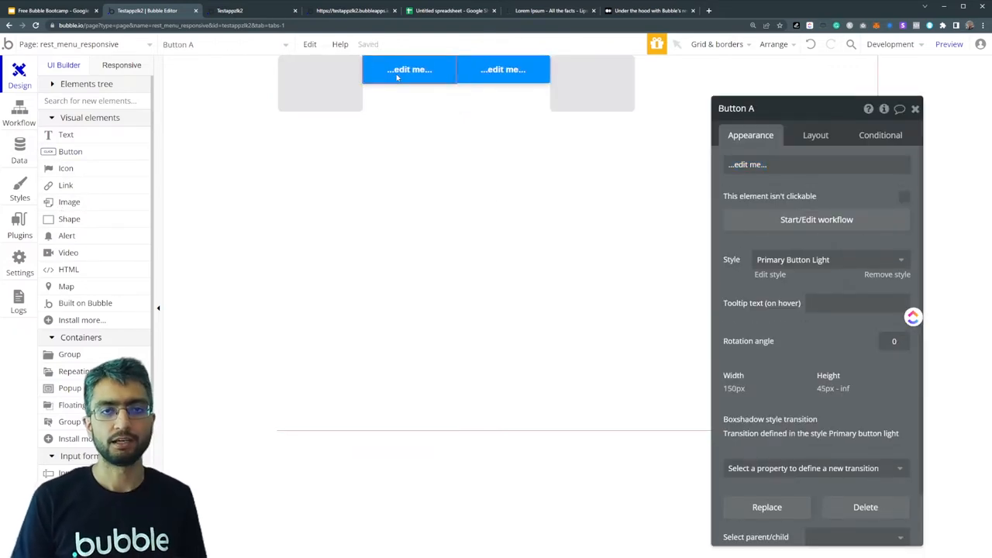
click(814, 135)
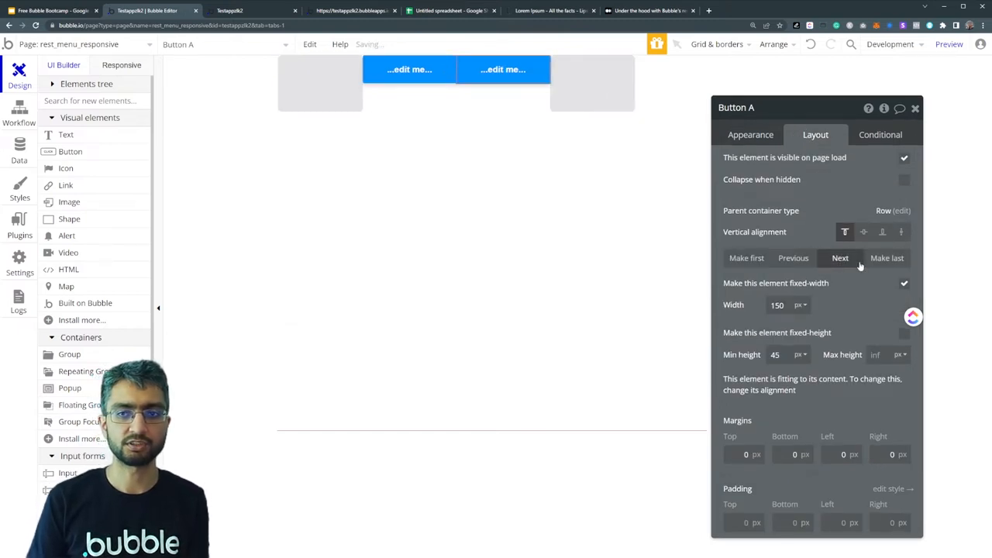
click(839, 258)
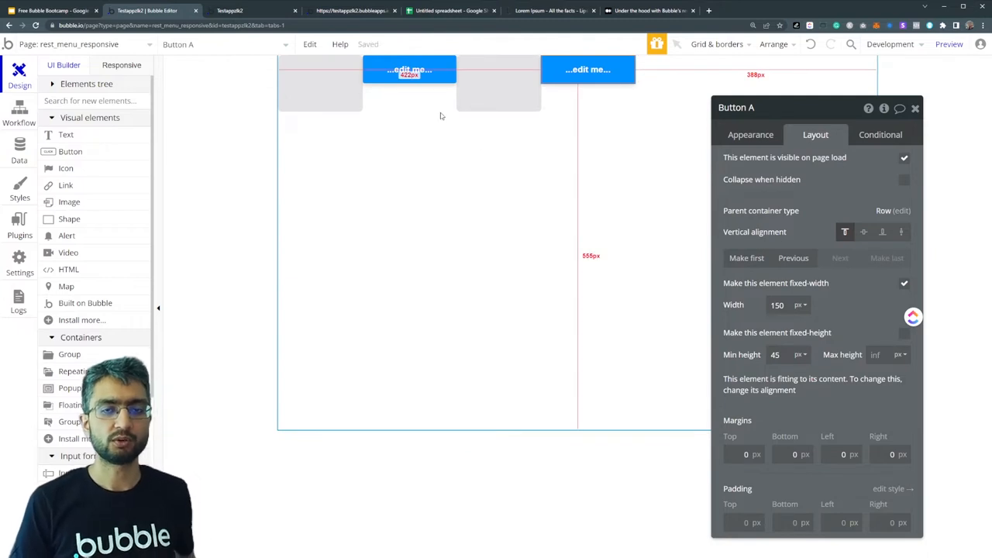
mouse_move(427, 157)
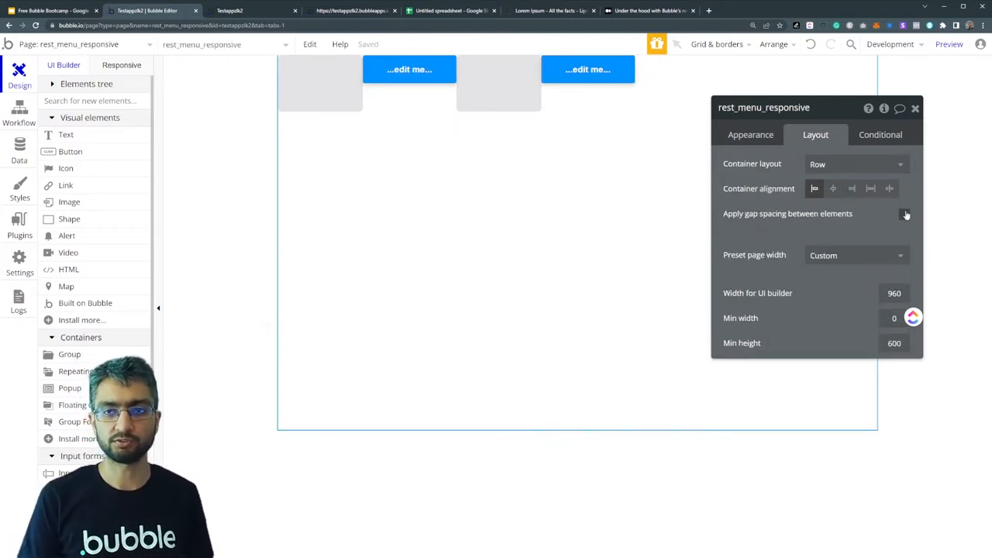
- Try left, center and space-between alignments on the page, ending on Space between
click(871, 188)
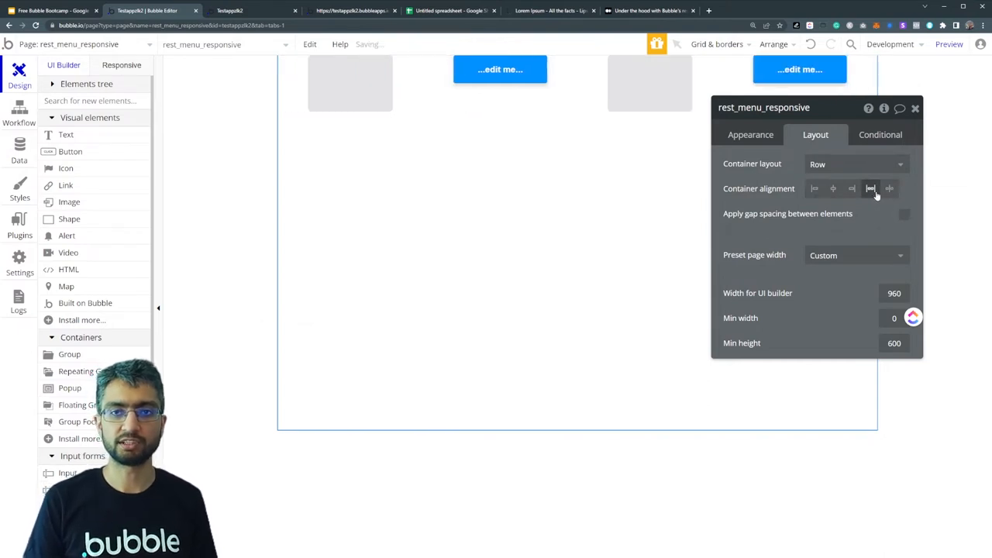
click(813, 188)
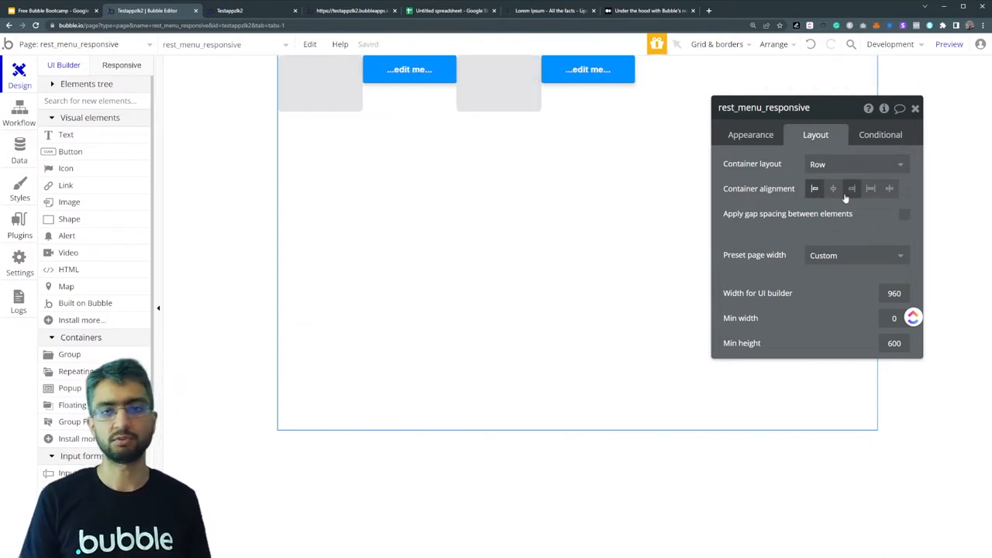
click(833, 189)
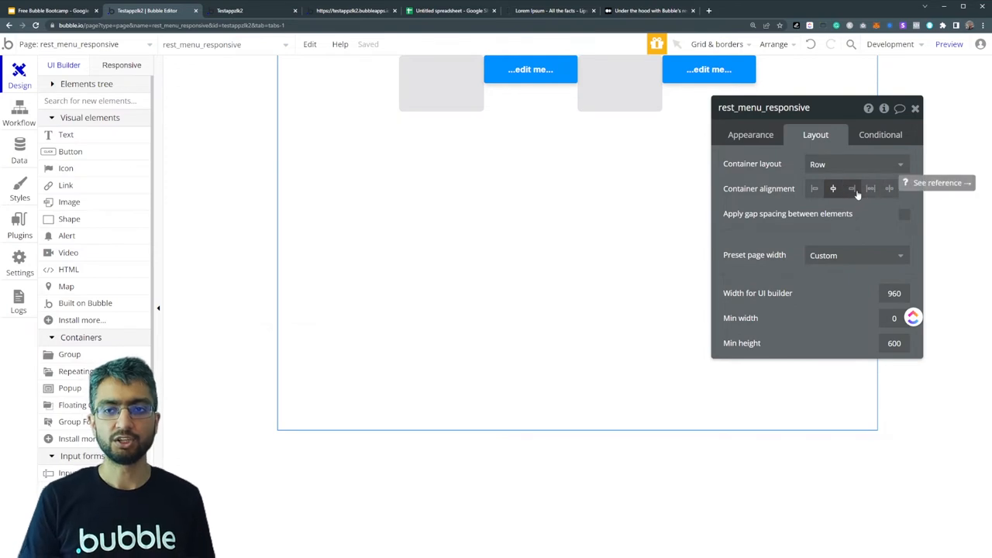
click(870, 188)
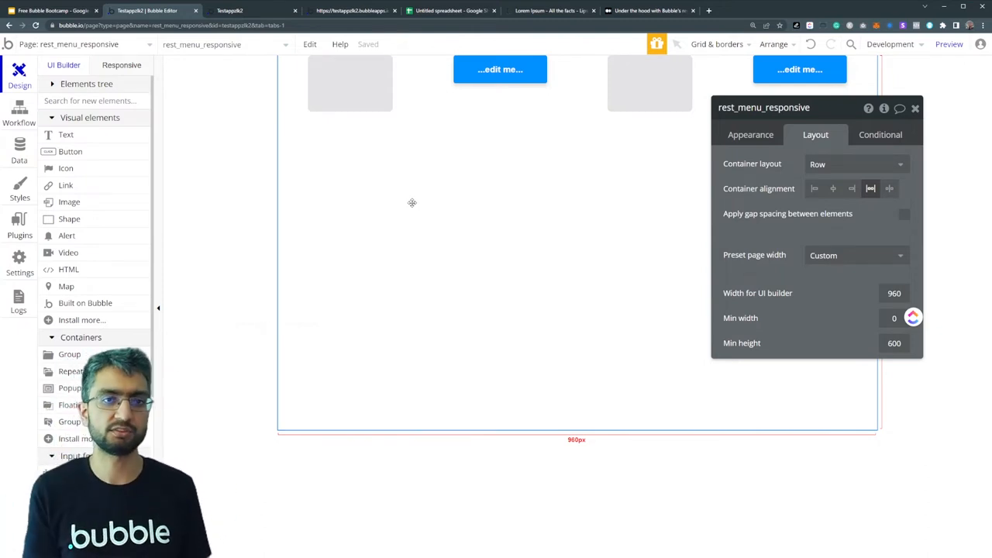
mouse_move(460, 226)
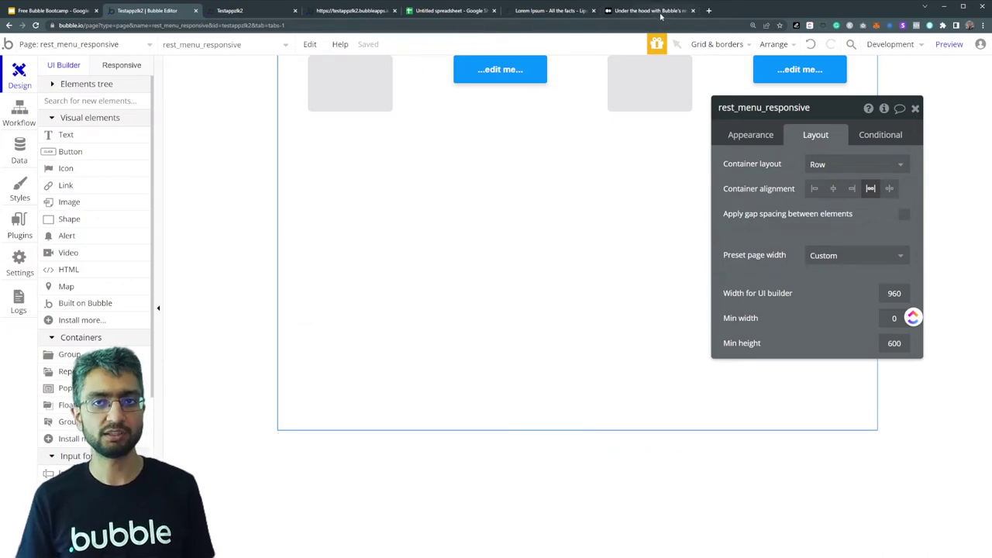
click(650, 10)
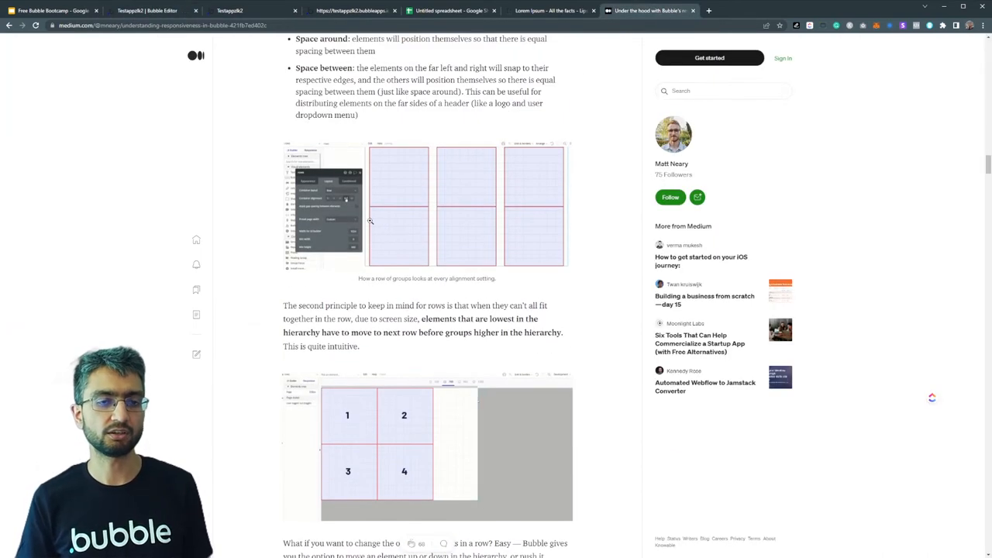
scroll(up, 3)
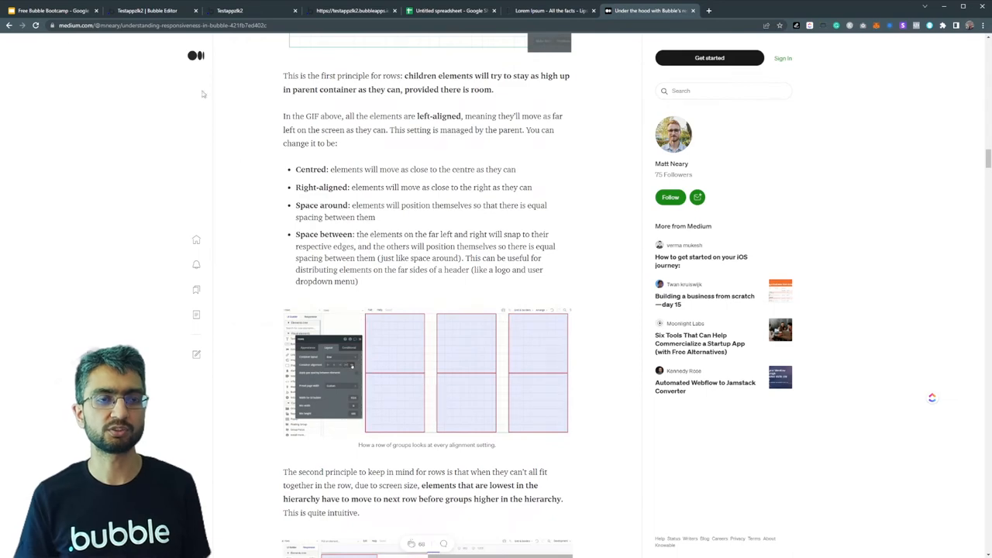
click(148, 10)
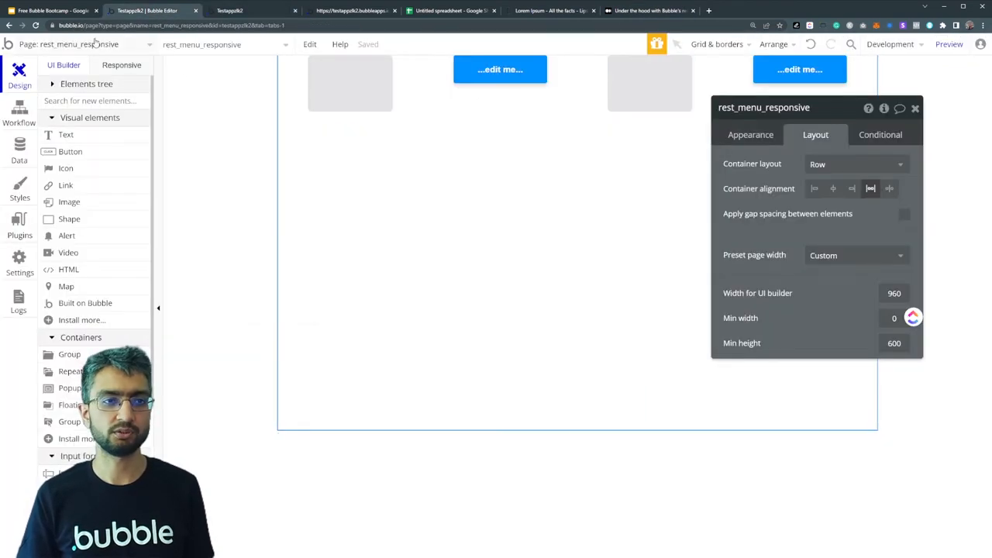
click(121, 65)
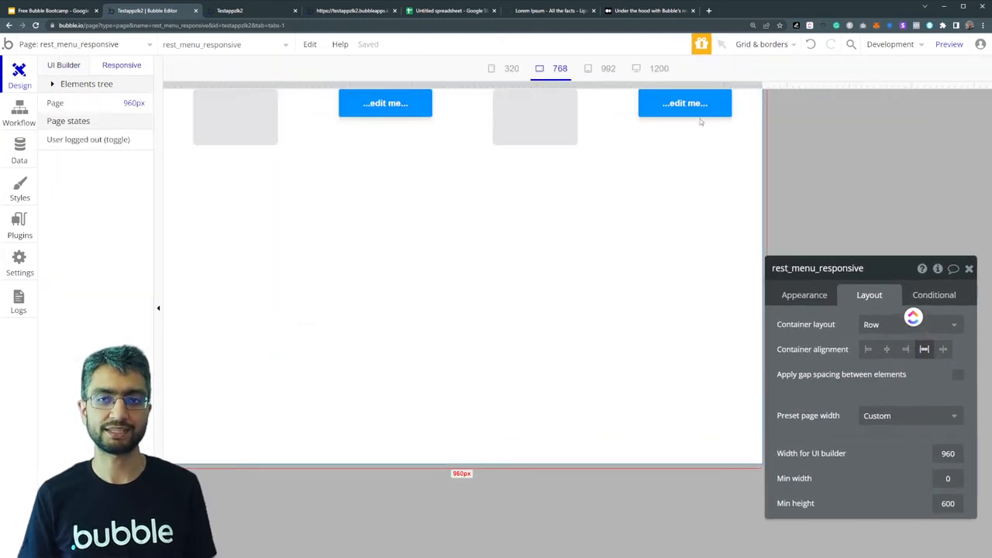
click(658, 68)
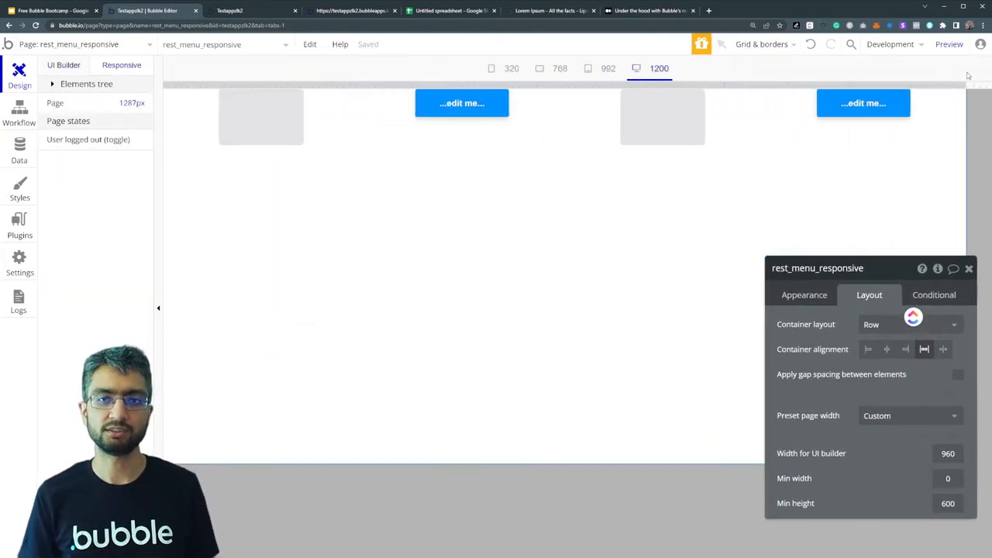
click(491, 68)
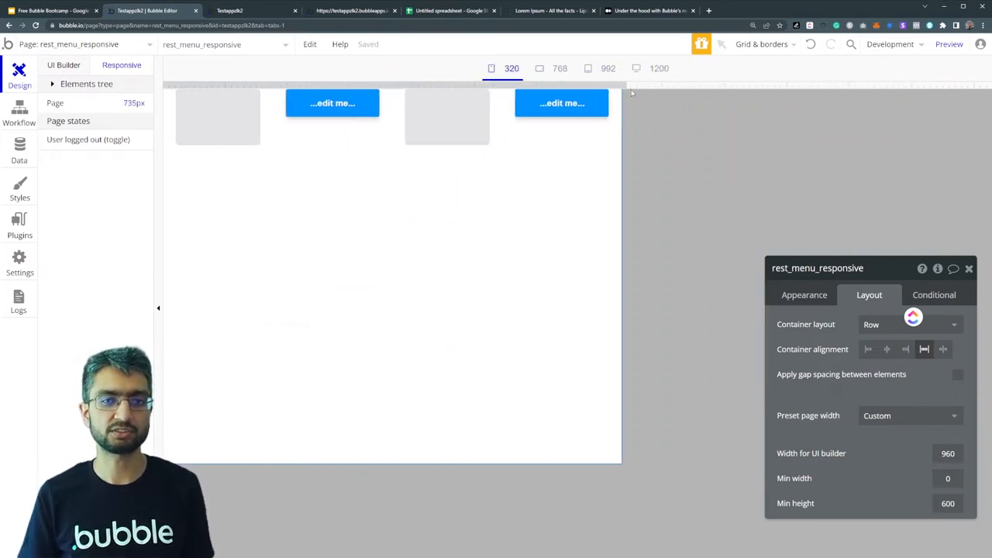
click(502, 68)
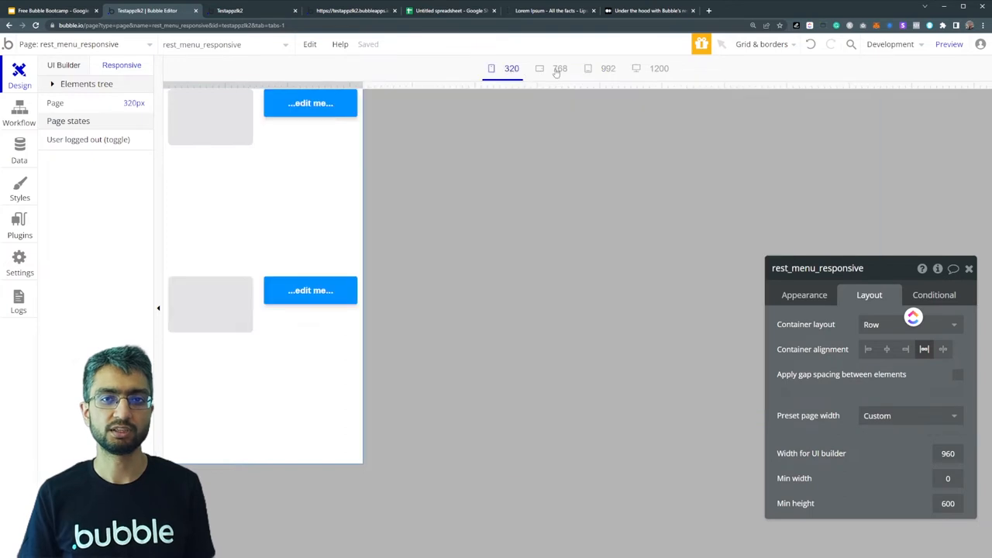
click(659, 68)
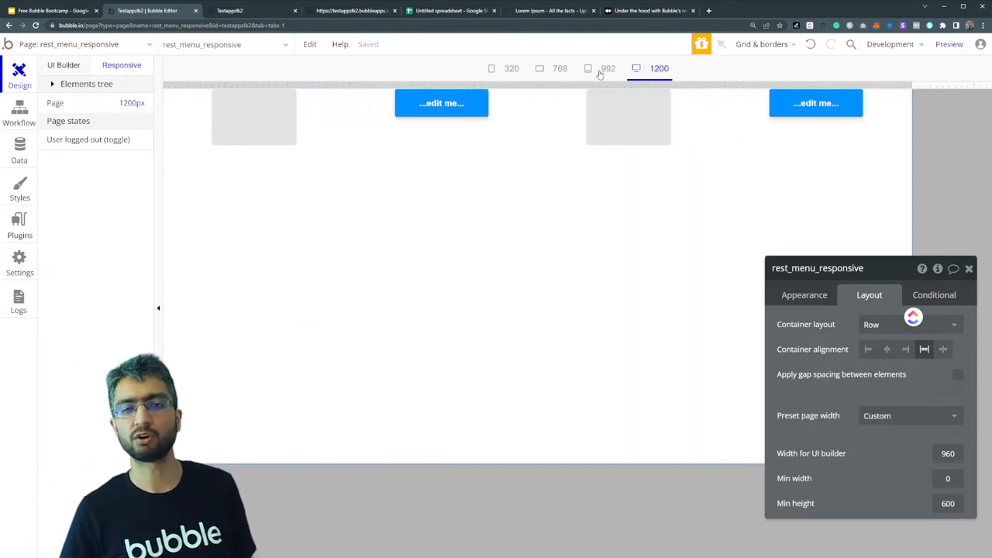
click(489, 68)
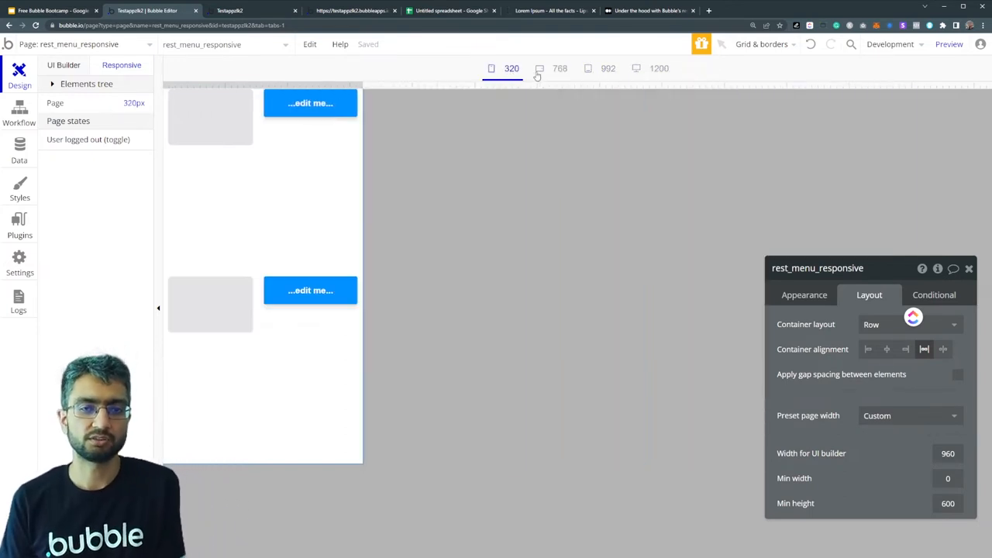
click(540, 69)
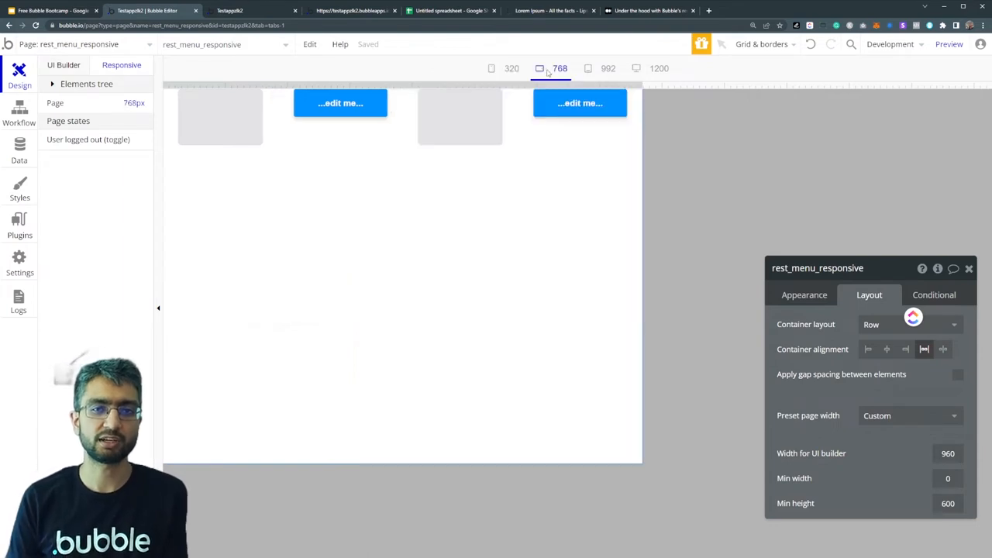
click(658, 69)
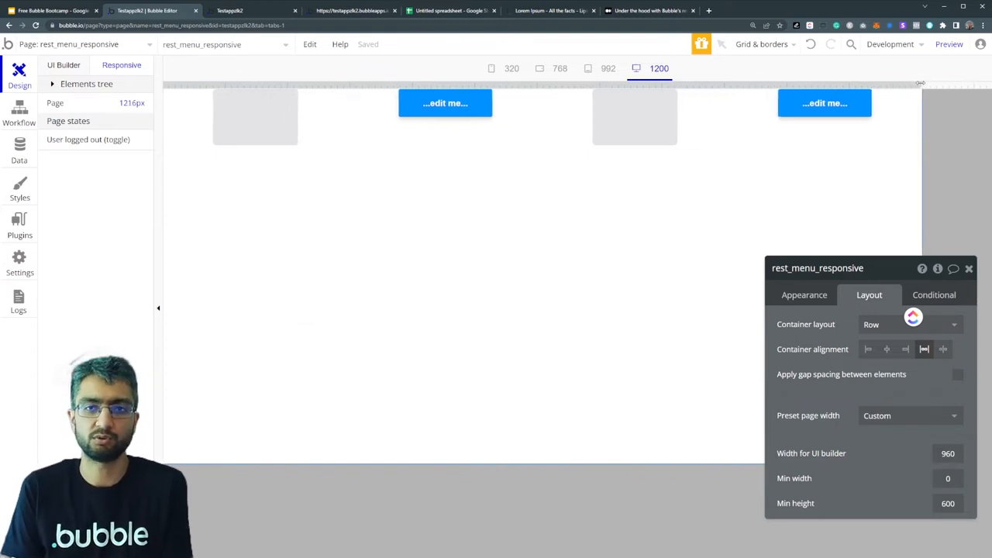
click(559, 68)
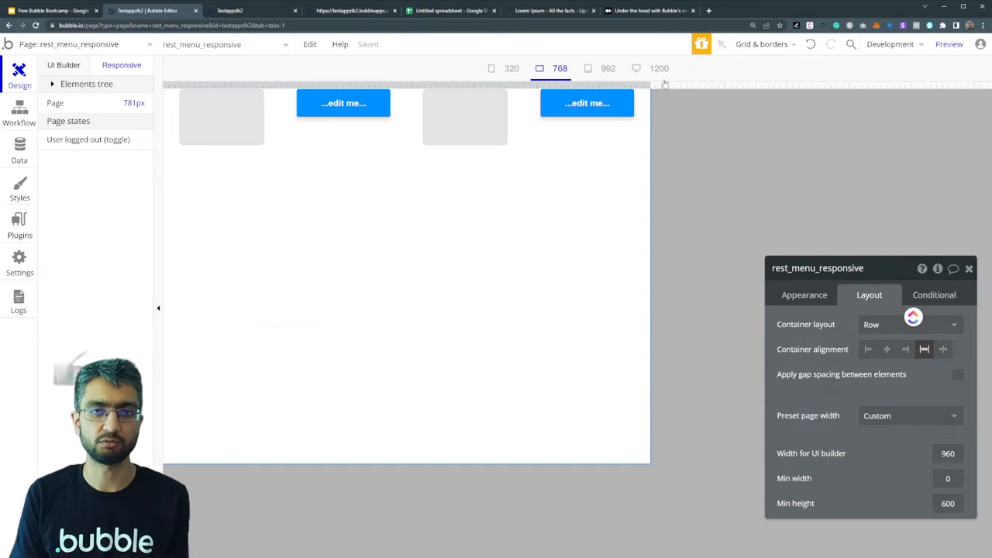
click(511, 69)
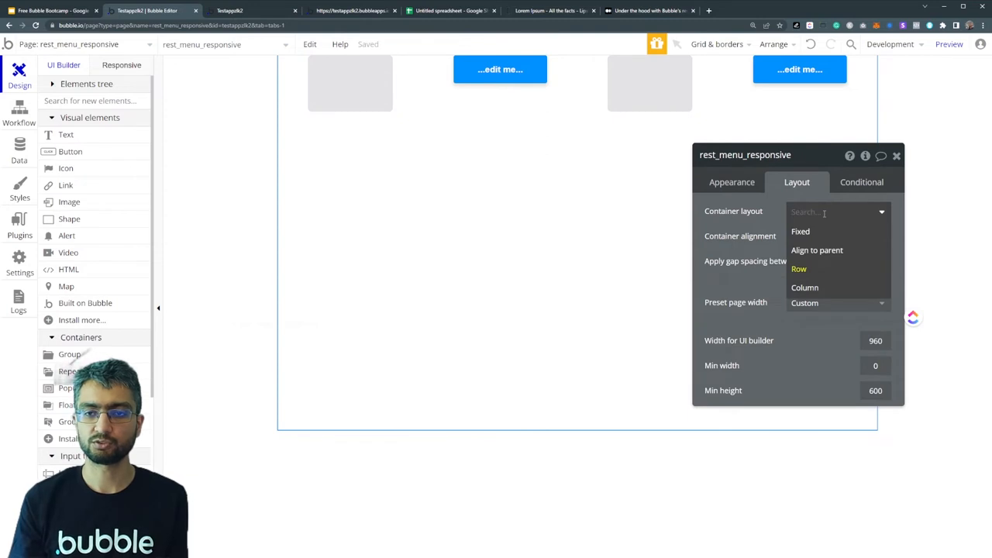
- Switch the page to a Column layout with 20px gap and preview it responsively
click(804, 287)
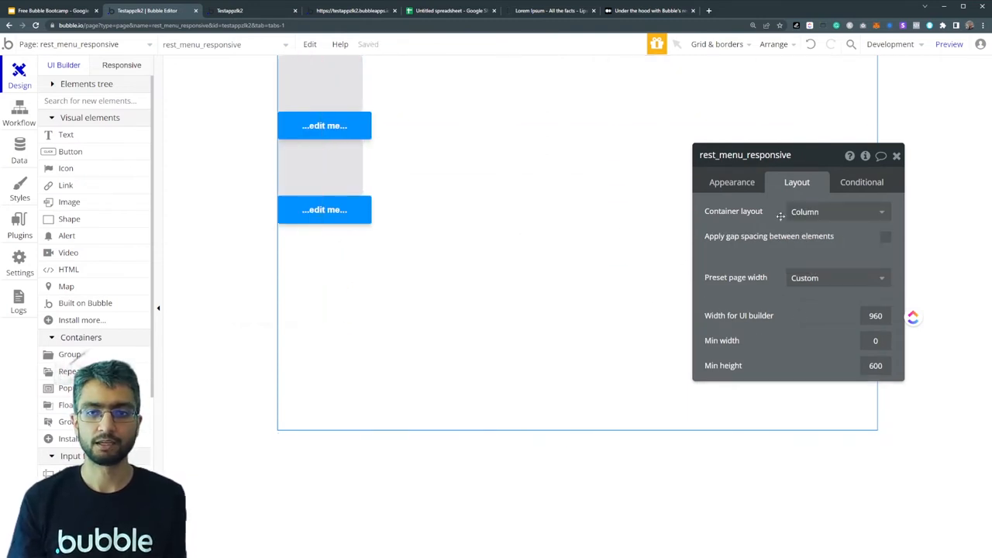
click(731, 181)
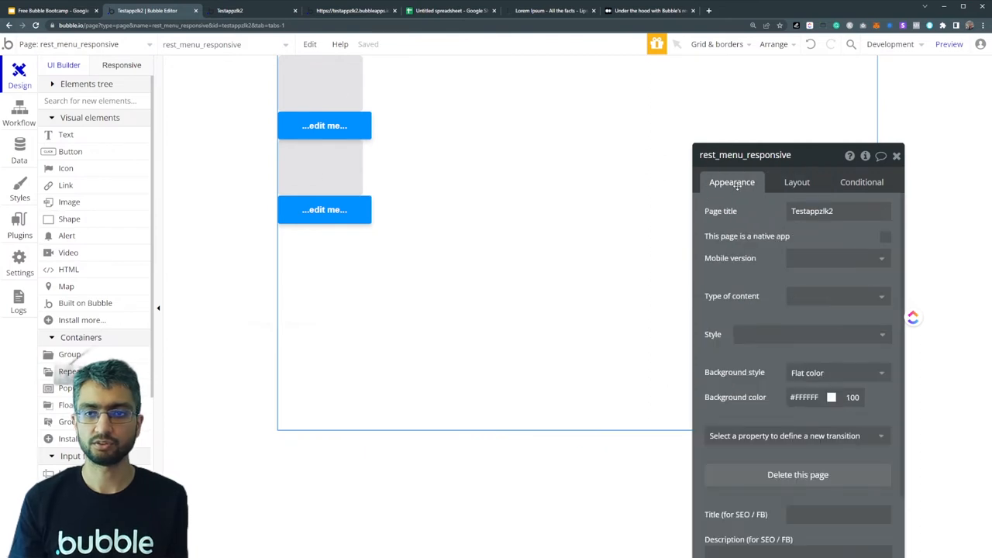
click(795, 181)
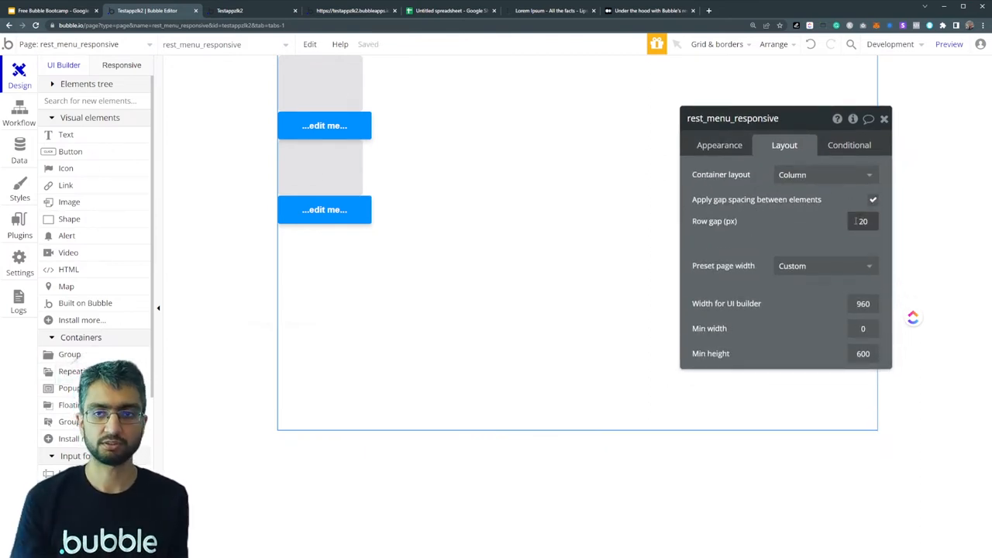
click(122, 65)
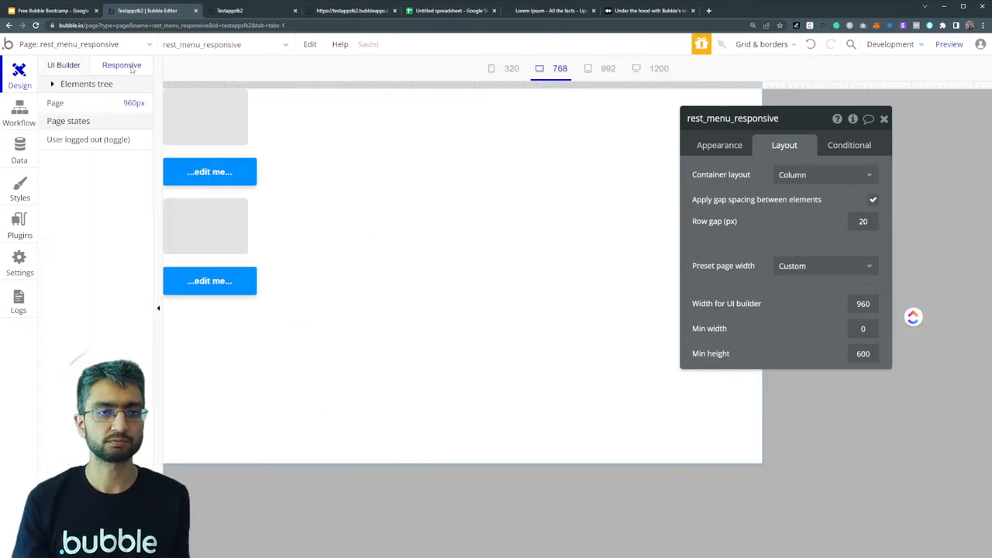
click(598, 68)
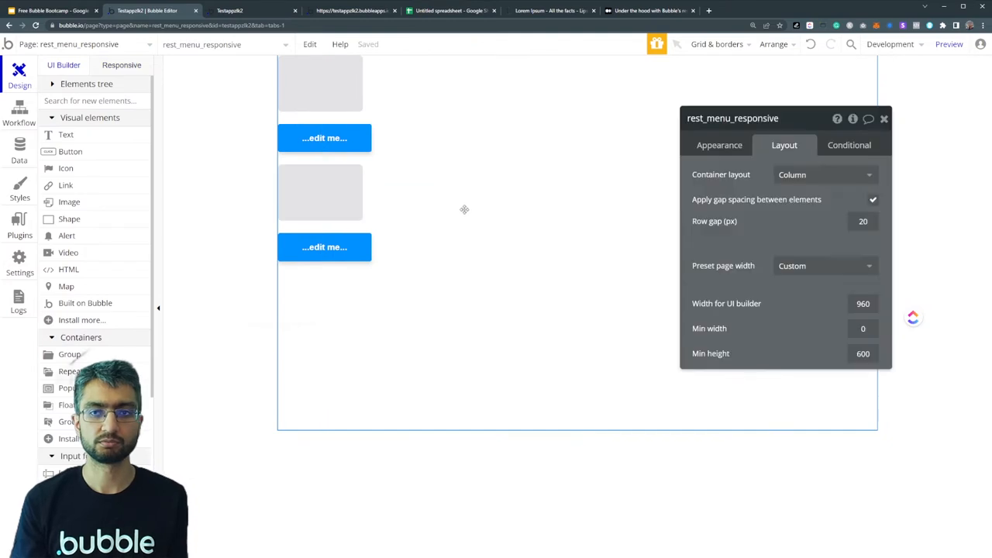
- Change the page container layout back to Row, then to Fixed
click(824, 174)
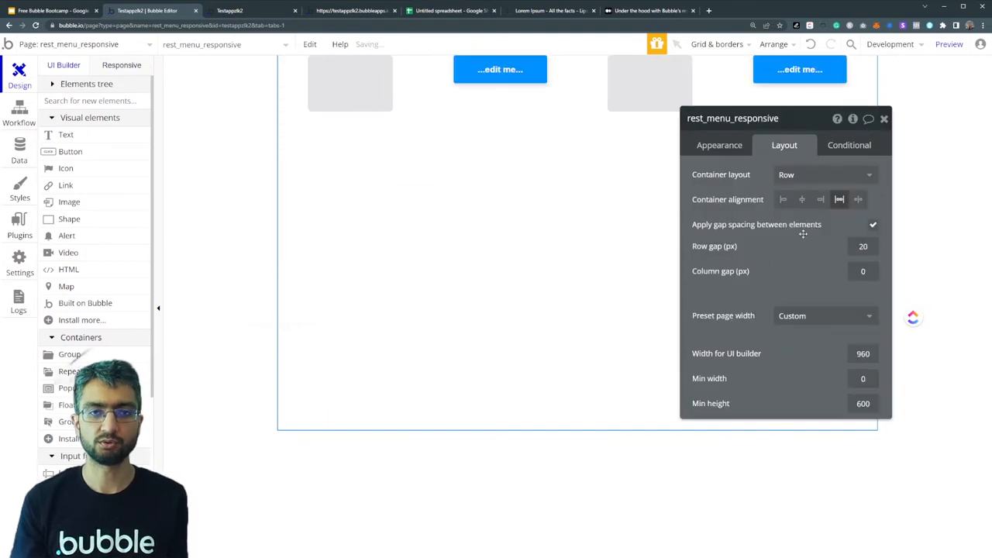
click(824, 175)
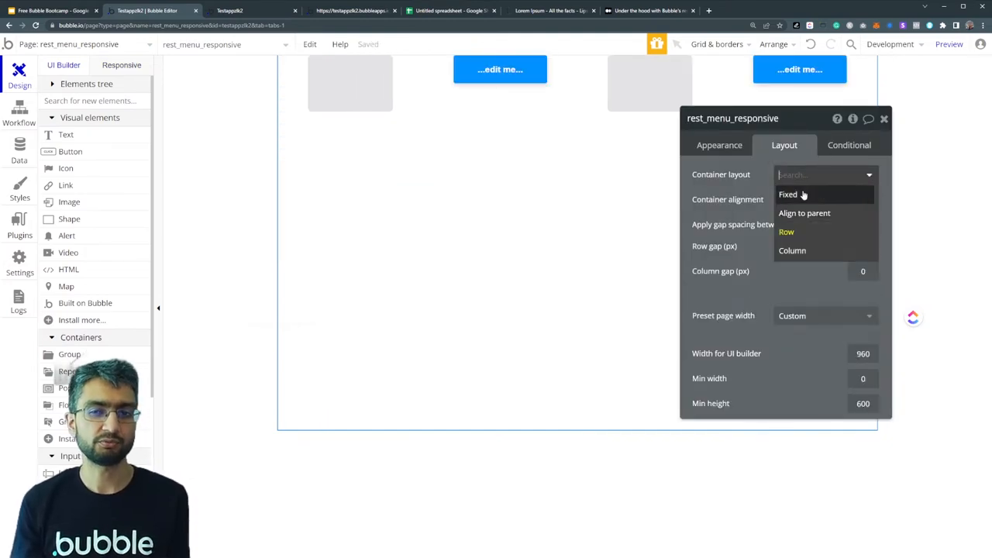
click(787, 194)
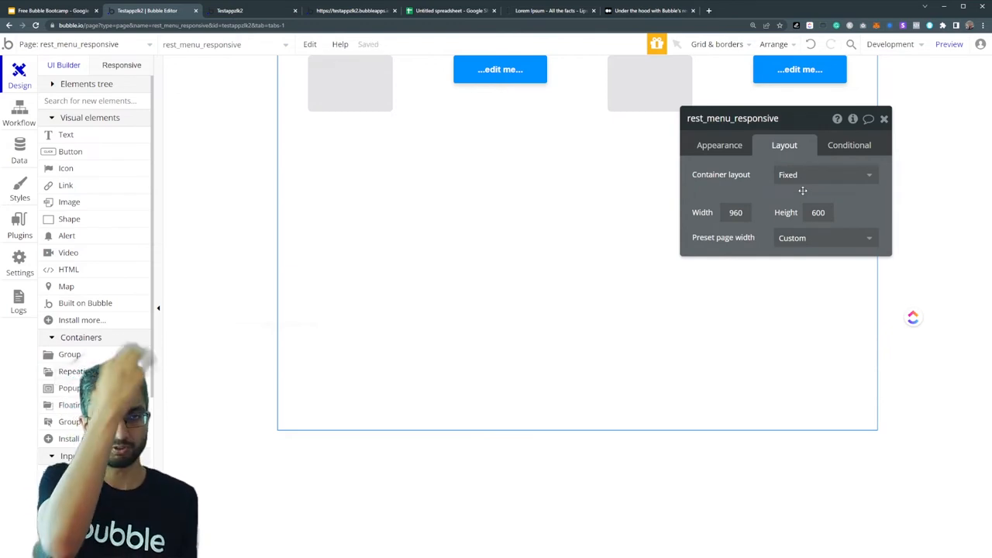
click(823, 174)
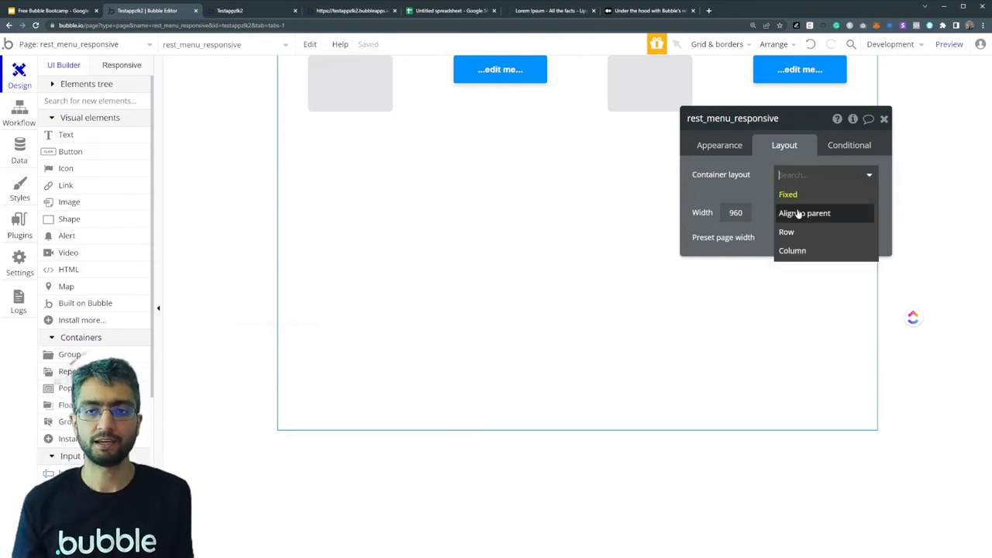
- Set the page to Align to parent and pin Button B at bottom centre
click(804, 213)
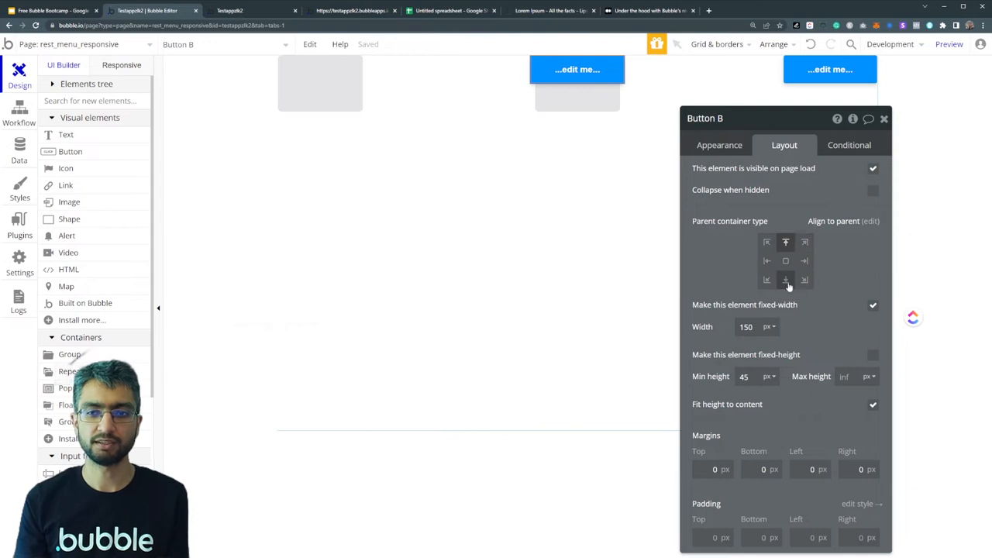
click(785, 281)
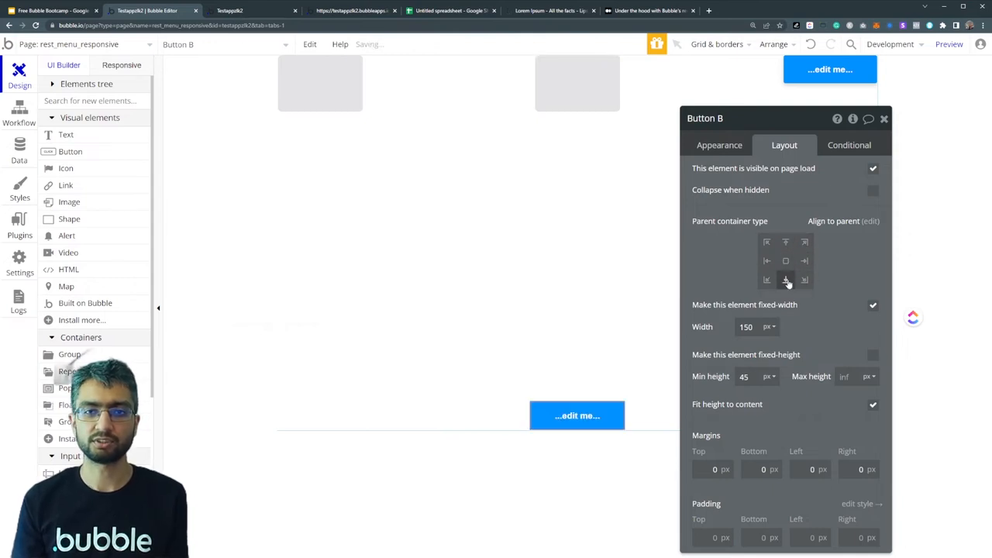
click(767, 261)
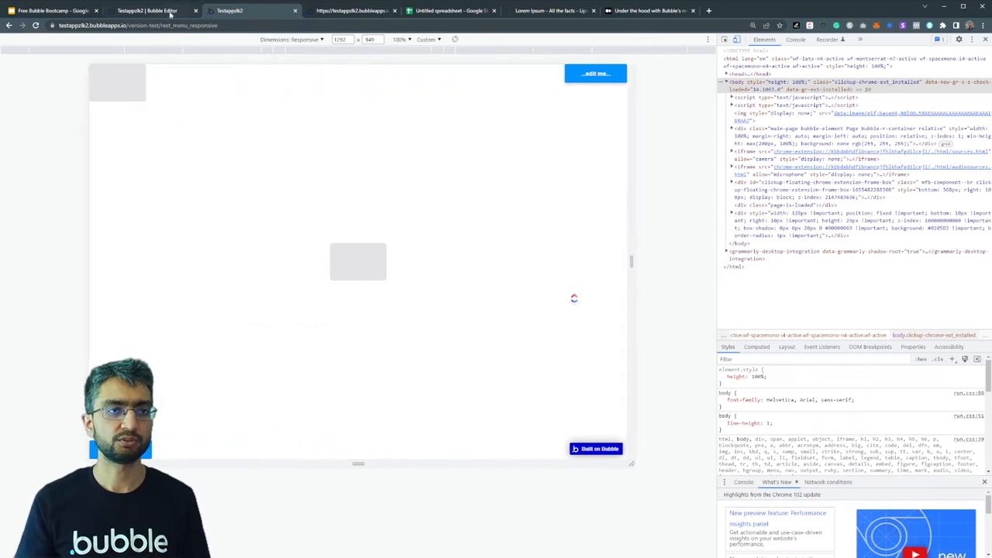
- Change the page's container layout to Column
click(152, 11)
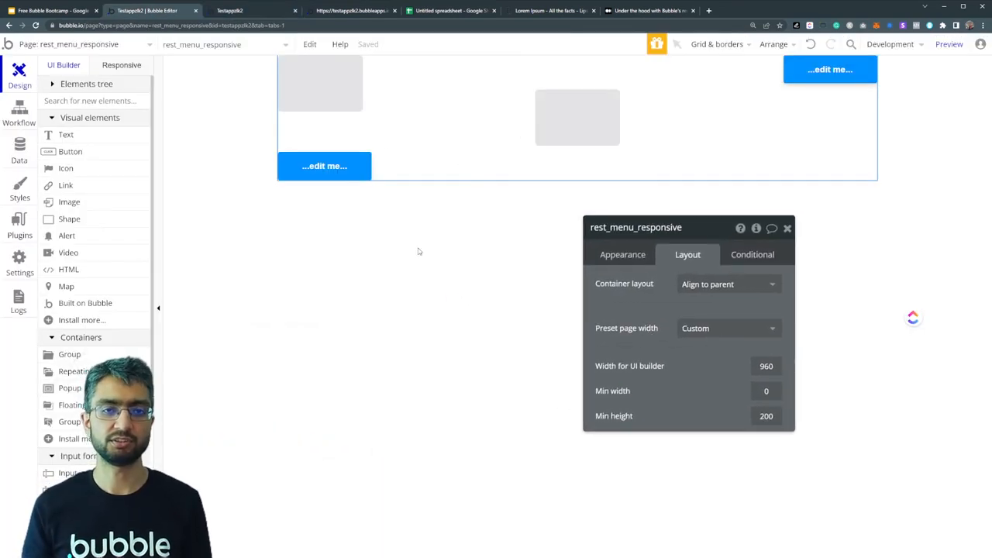
click(323, 84)
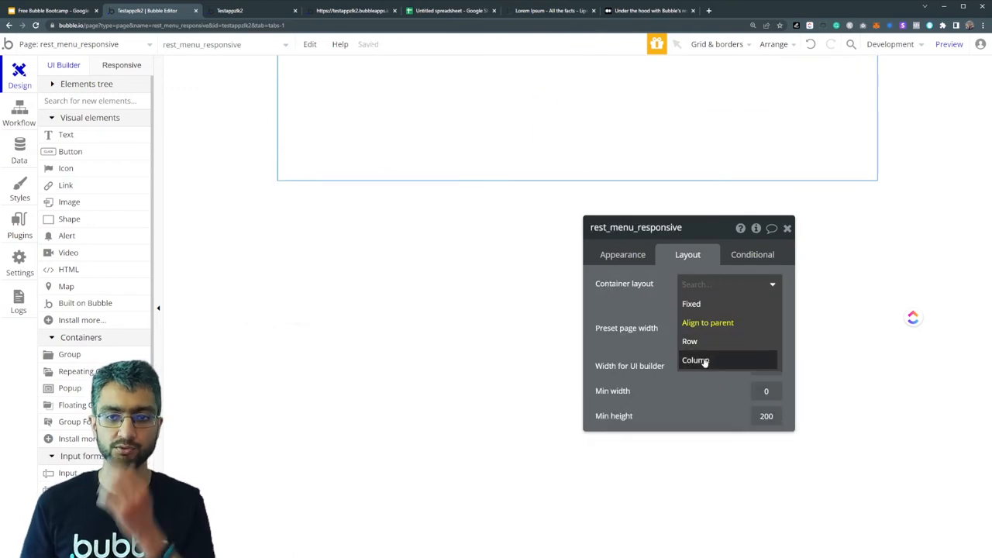
click(697, 360)
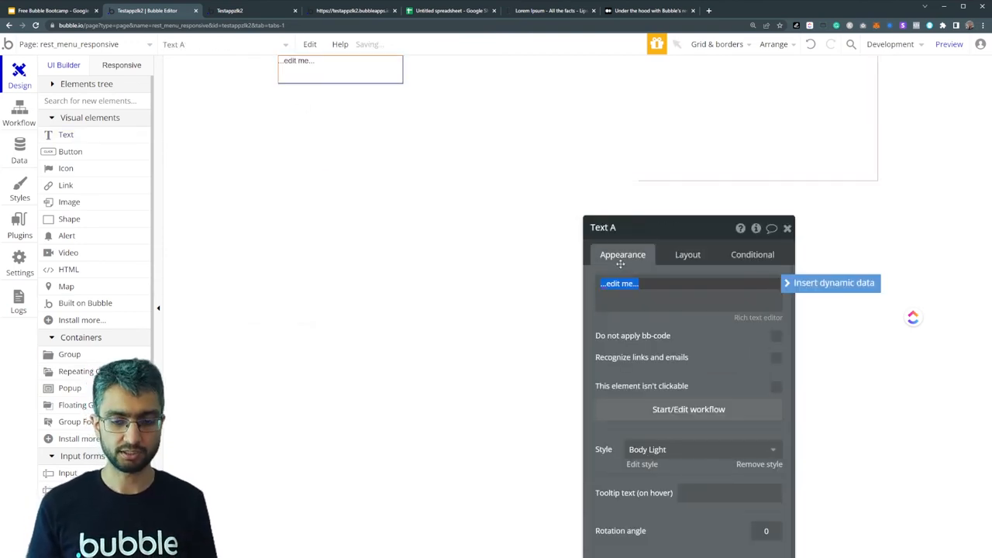
- Add a text showing Current Page Restaurant's Name with a 60 top margin
click(830, 283)
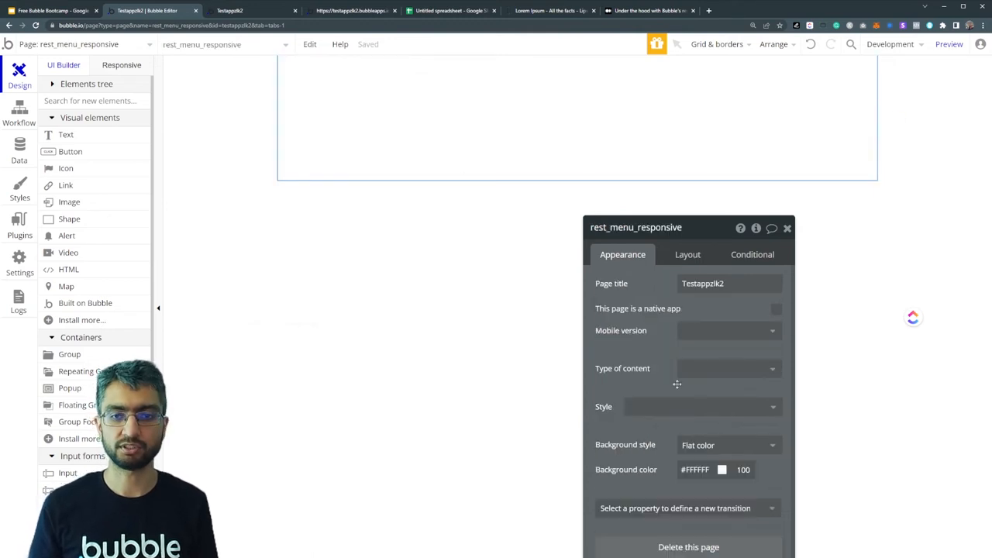
click(727, 367)
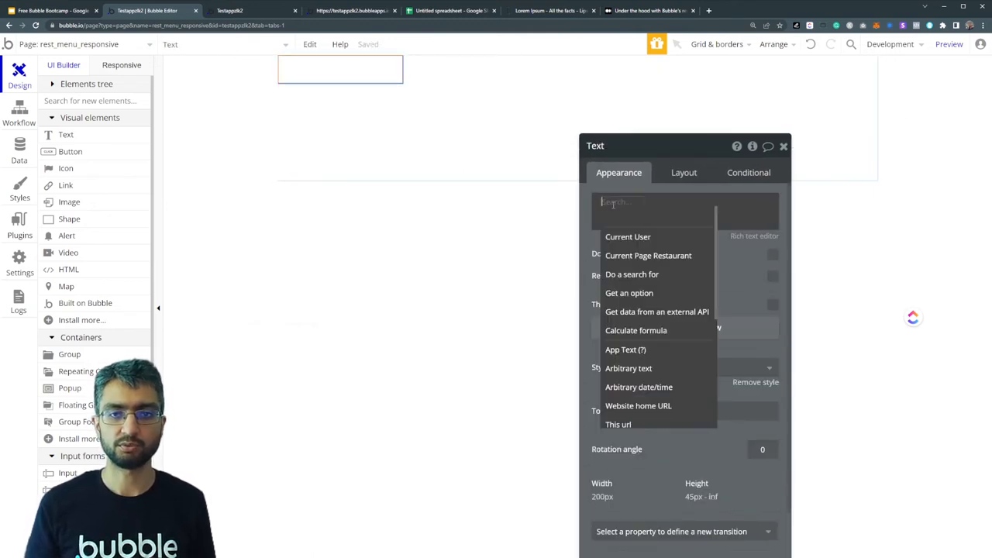
click(648, 255)
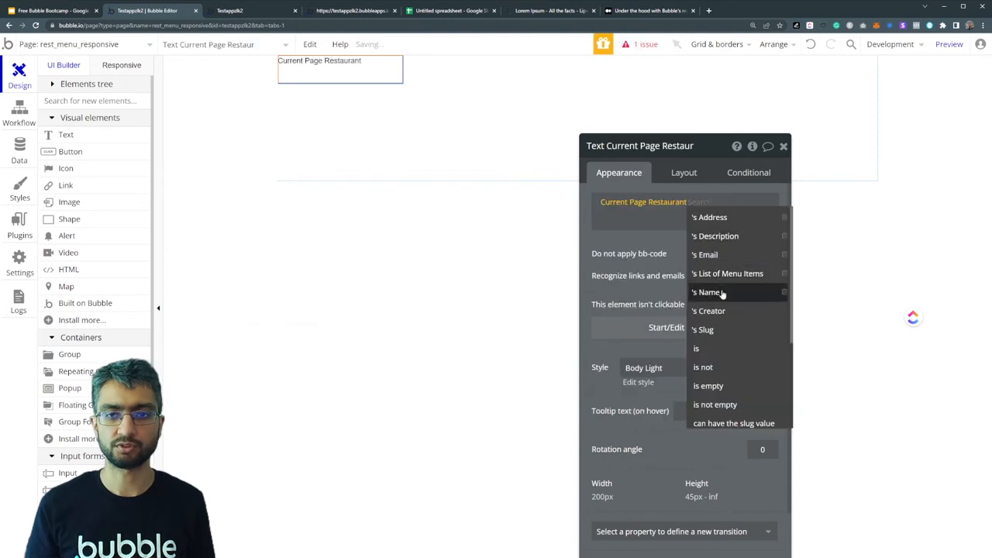
click(707, 292)
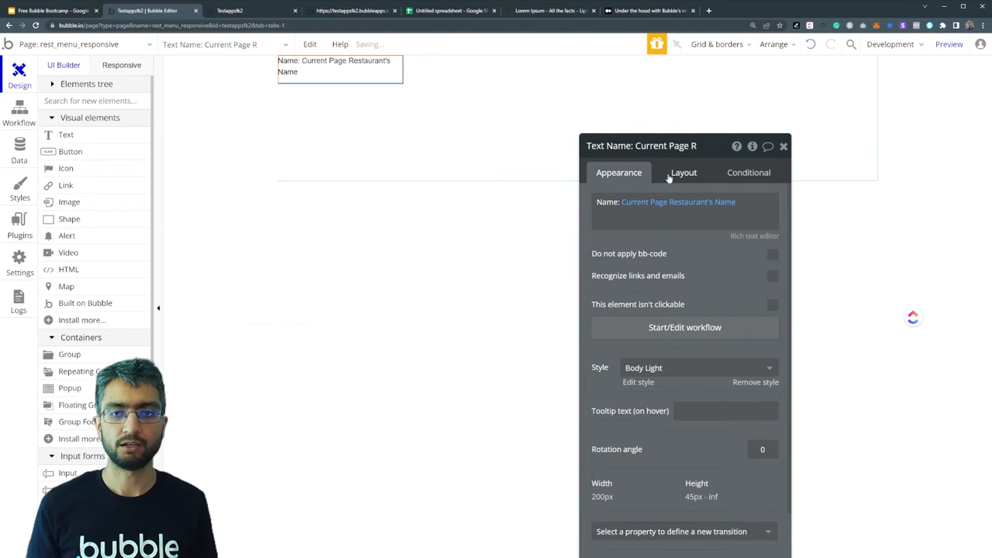
click(683, 172)
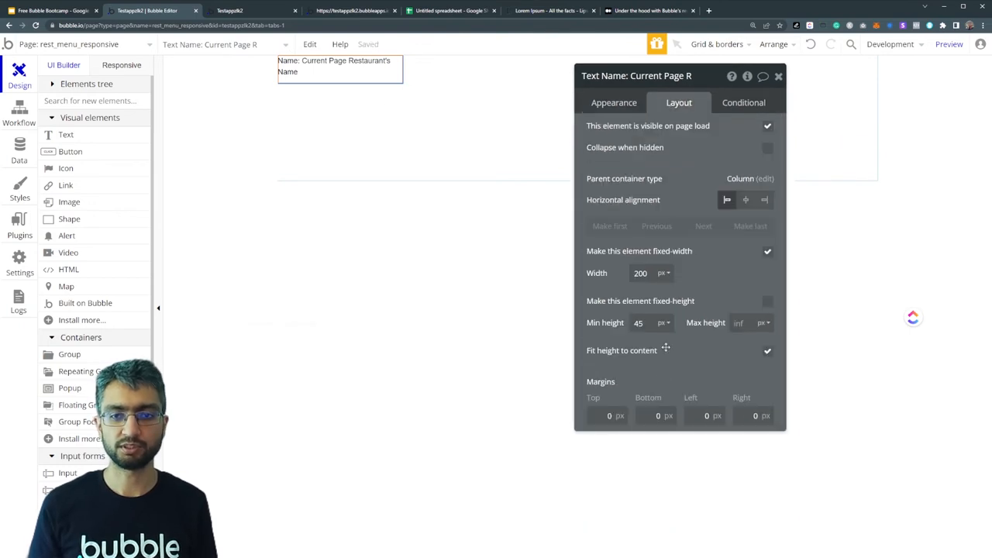
click(603, 415)
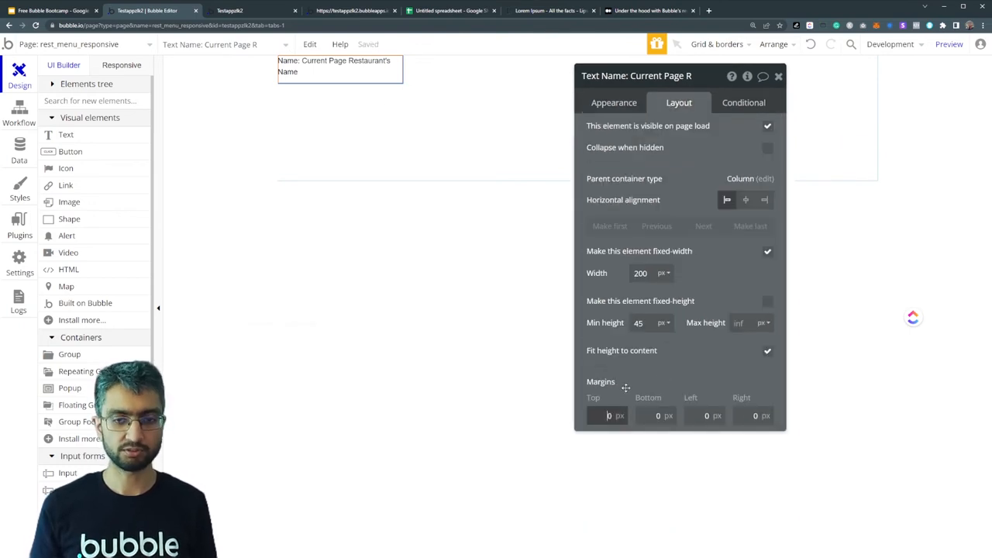
text(60)
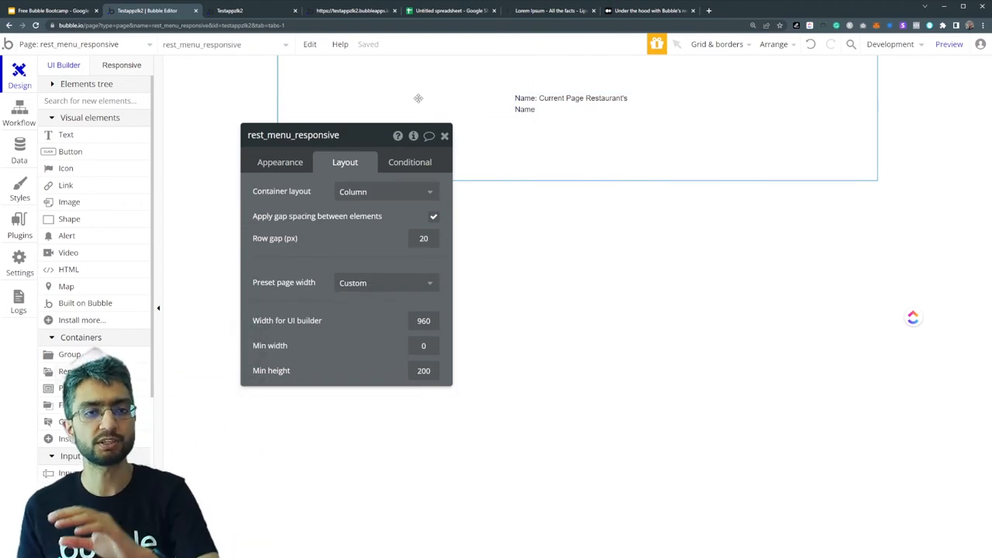
- Draw a Group below the name text and set its container layout to Row
click(571, 103)
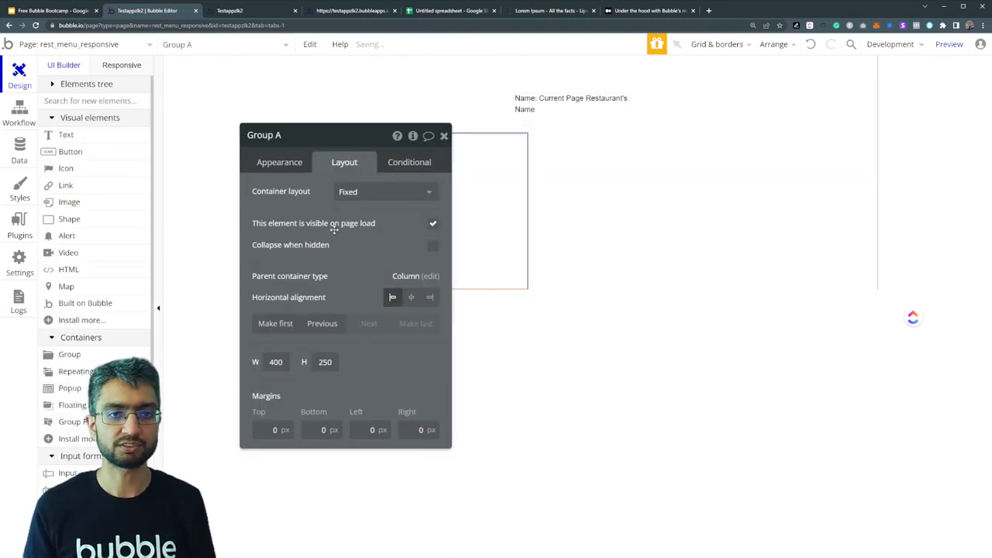
click(386, 191)
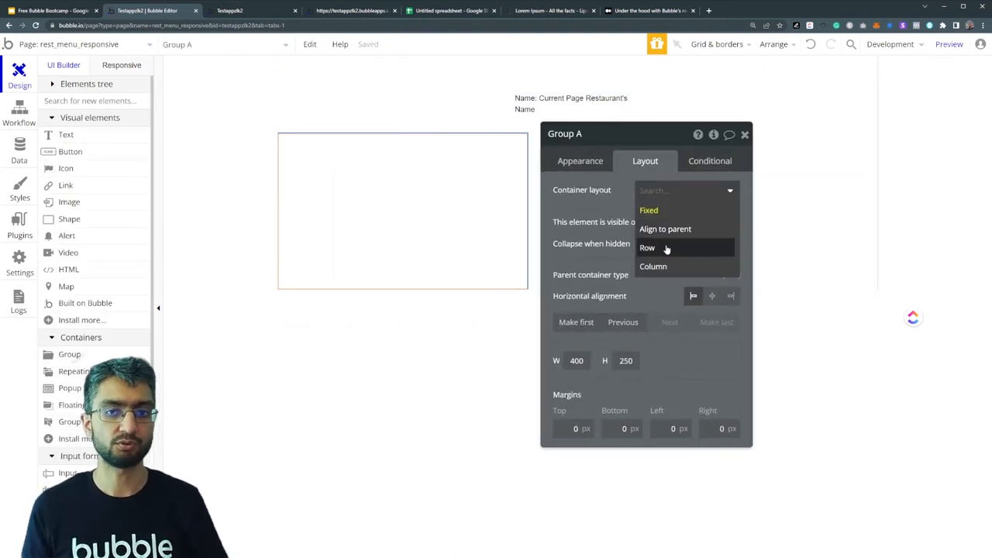
click(647, 247)
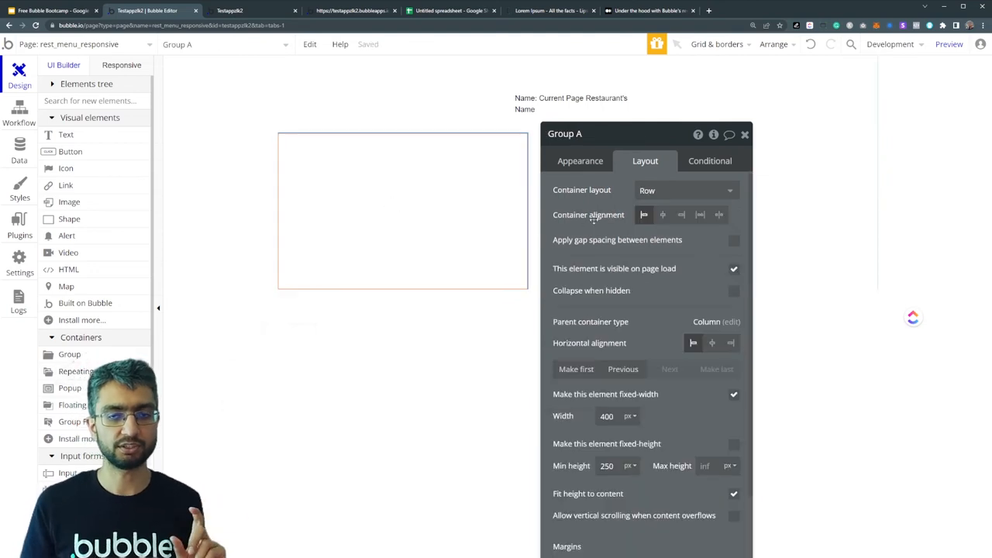
click(685, 190)
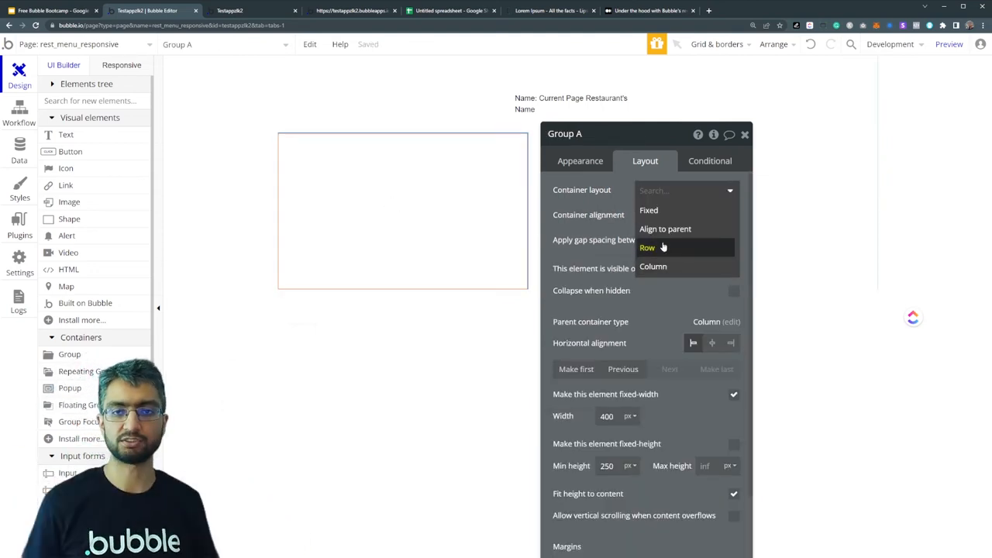
click(647, 247)
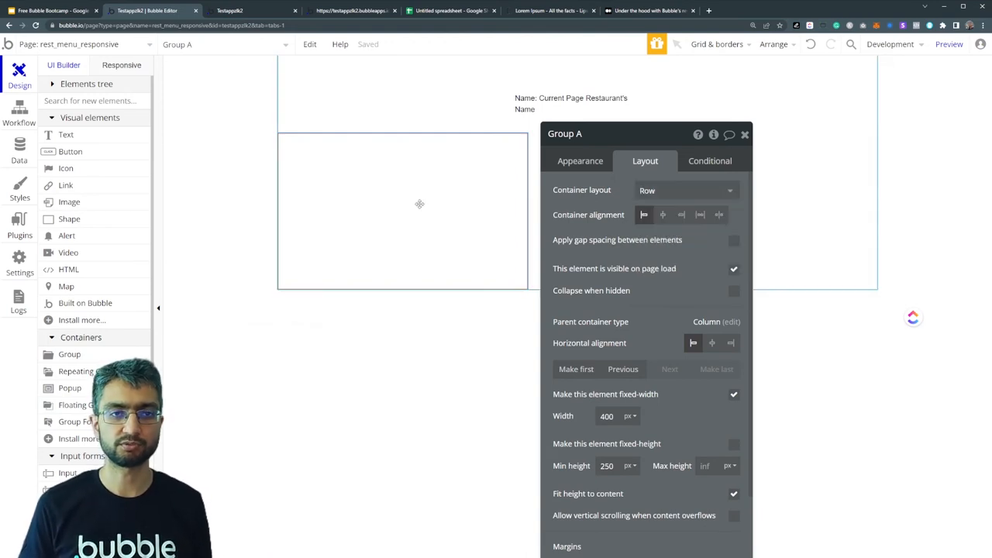
click(570, 104)
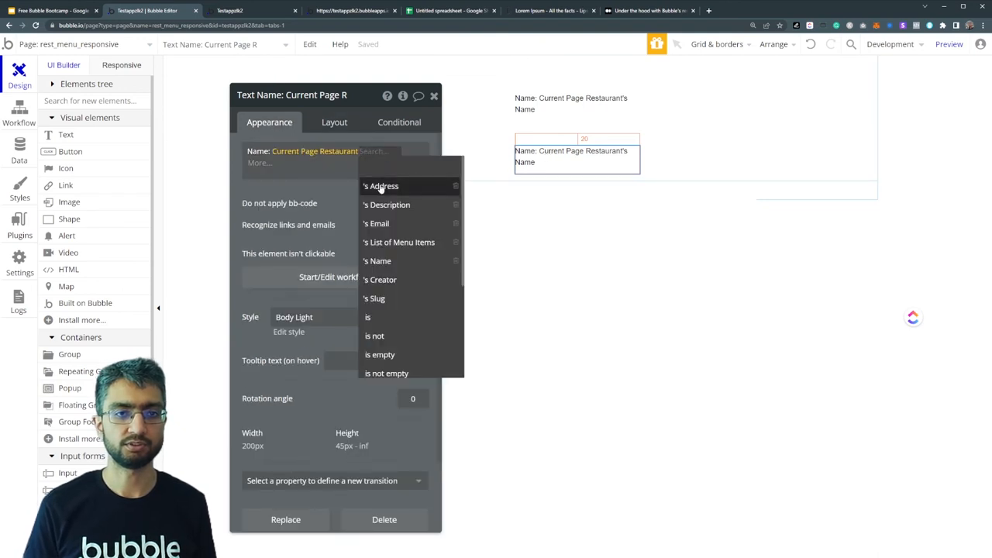
- Set the copied texts to show the current restaurant's Address and Description
click(379, 186)
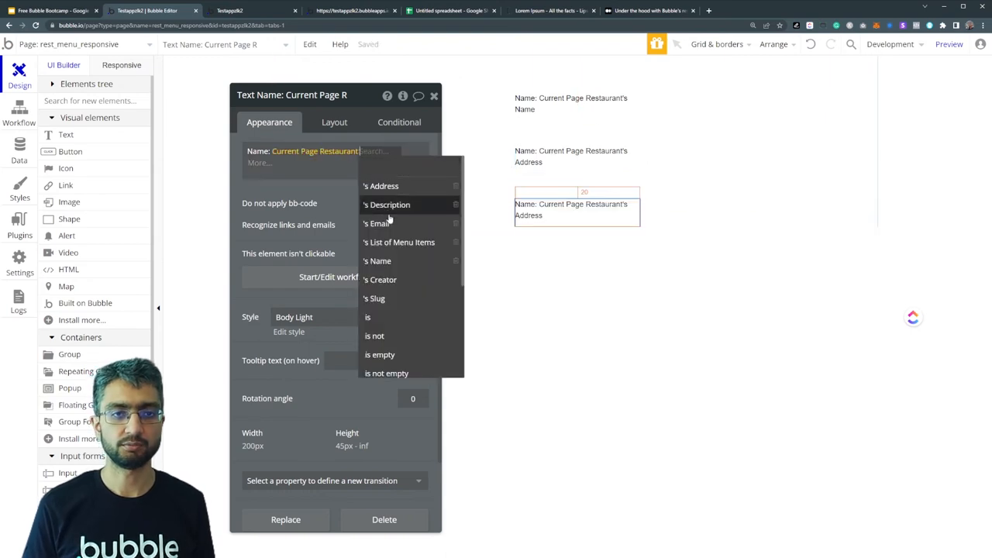
click(386, 205)
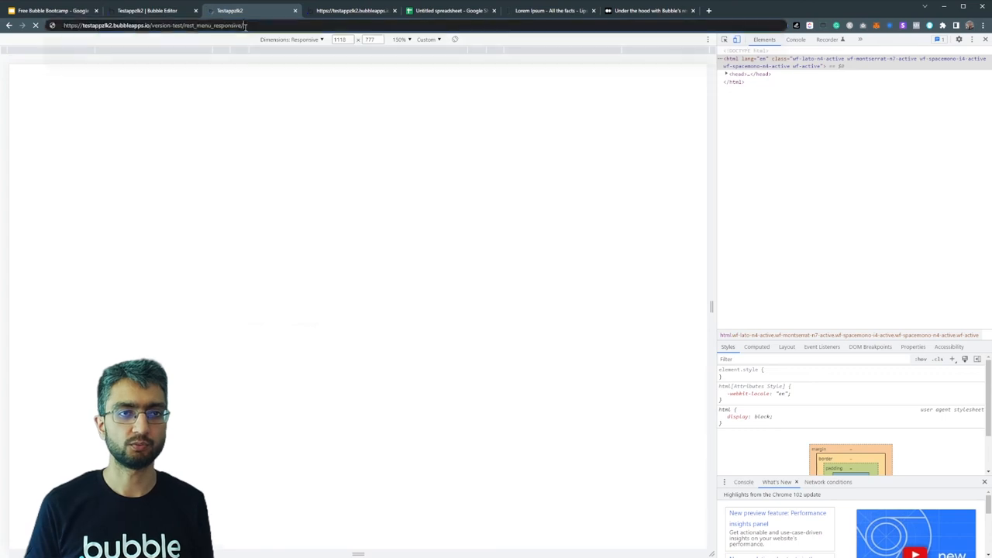
- Load the restaurant1 preview and resize the viewport width to view the stacked details
text(restaurant1)
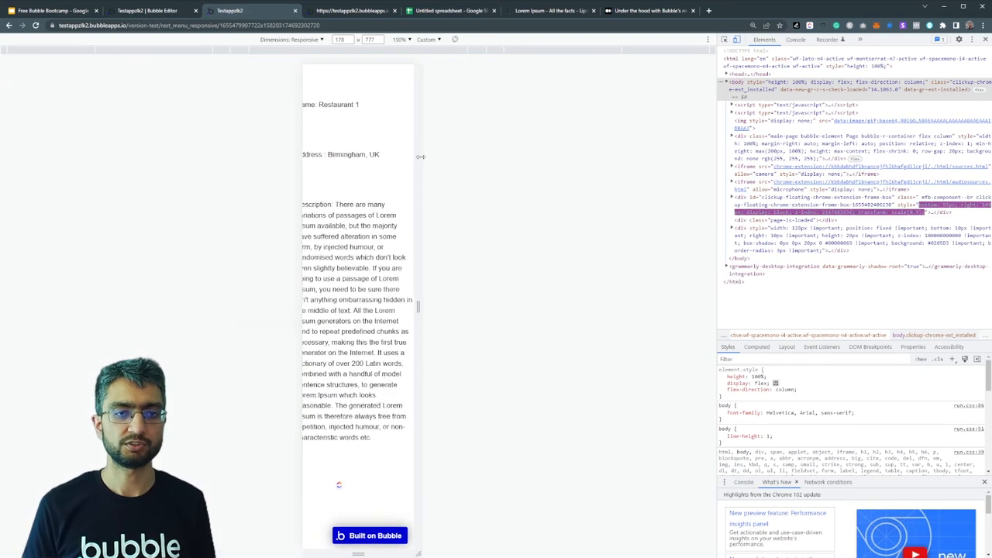
drag(421, 155, 620, 154)
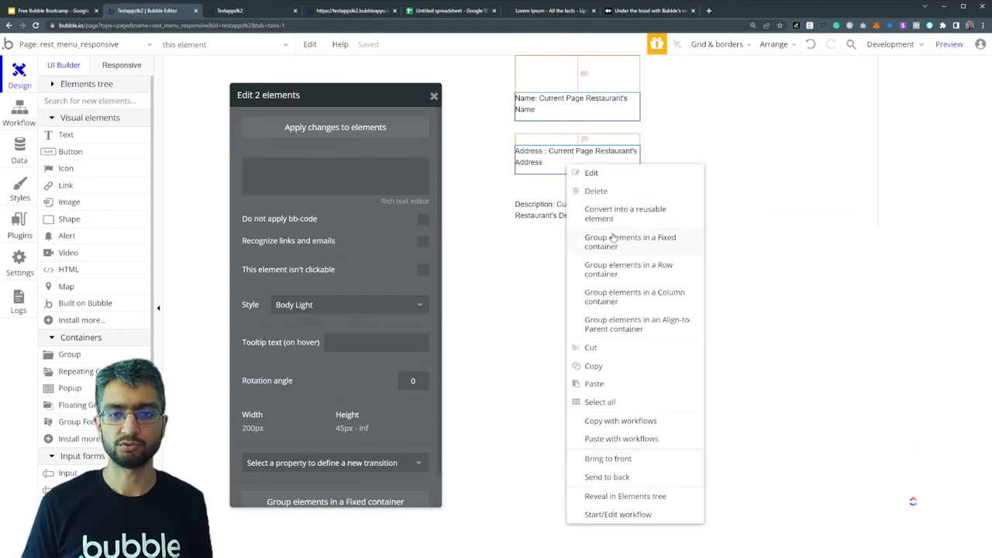
- Group name and address in a space-between Row, with a 60 top margin on the address
click(592, 172)
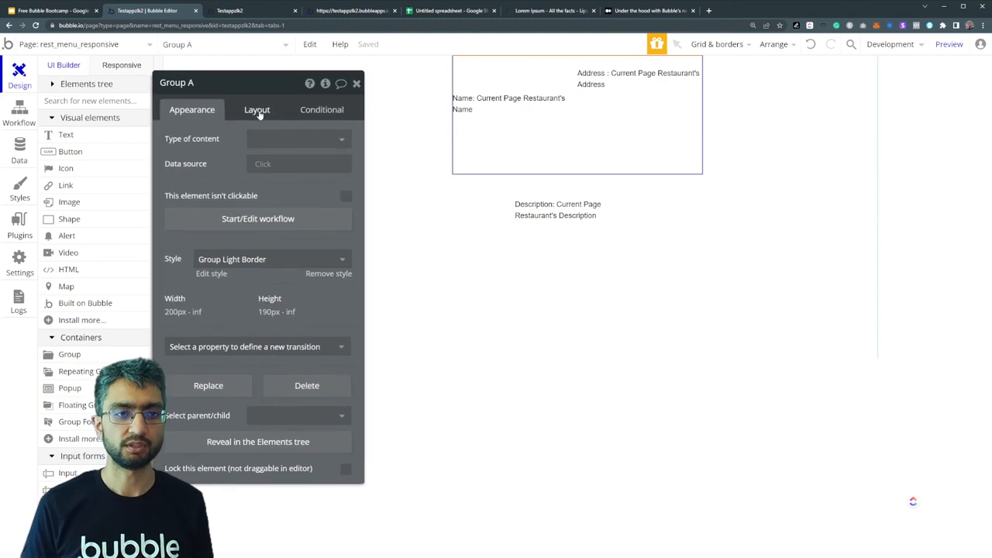
click(257, 109)
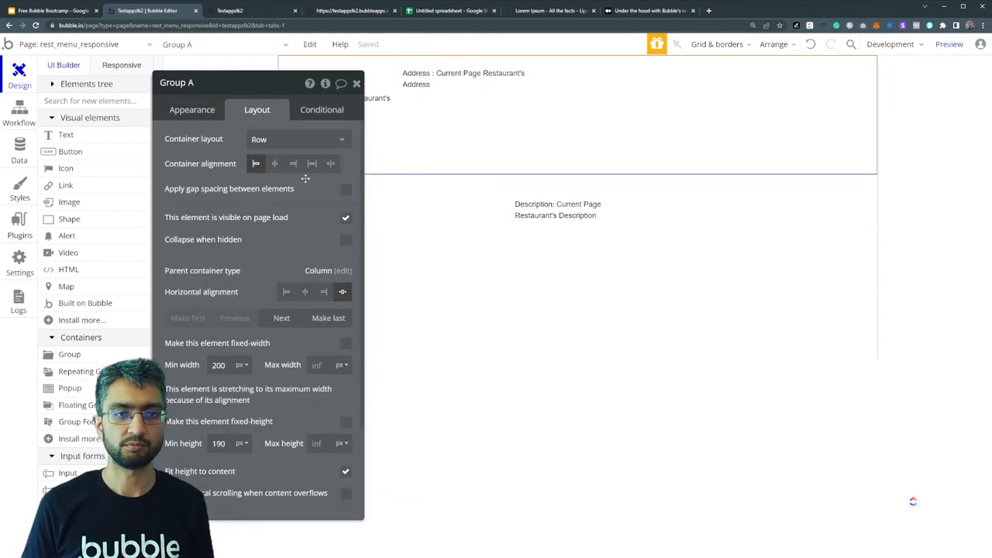
click(312, 163)
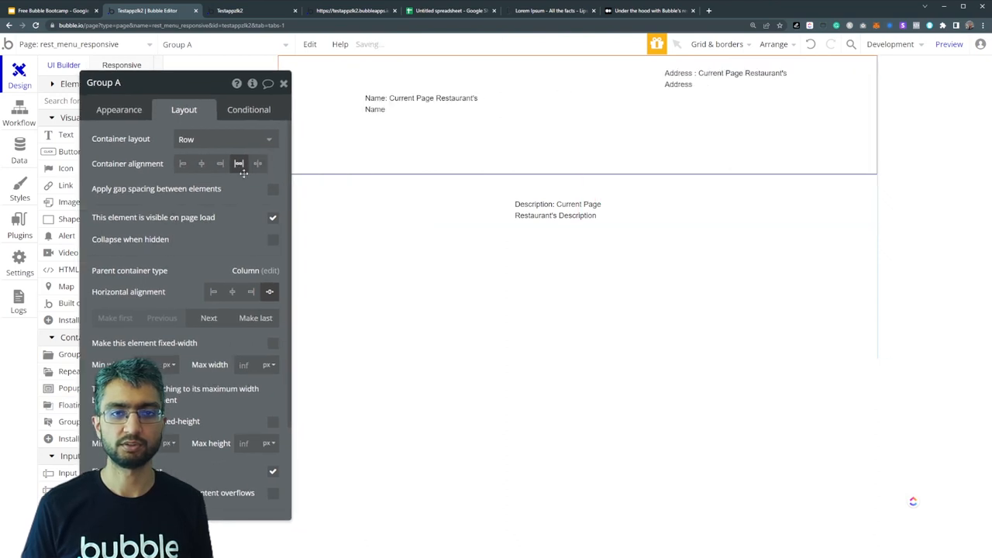
click(724, 77)
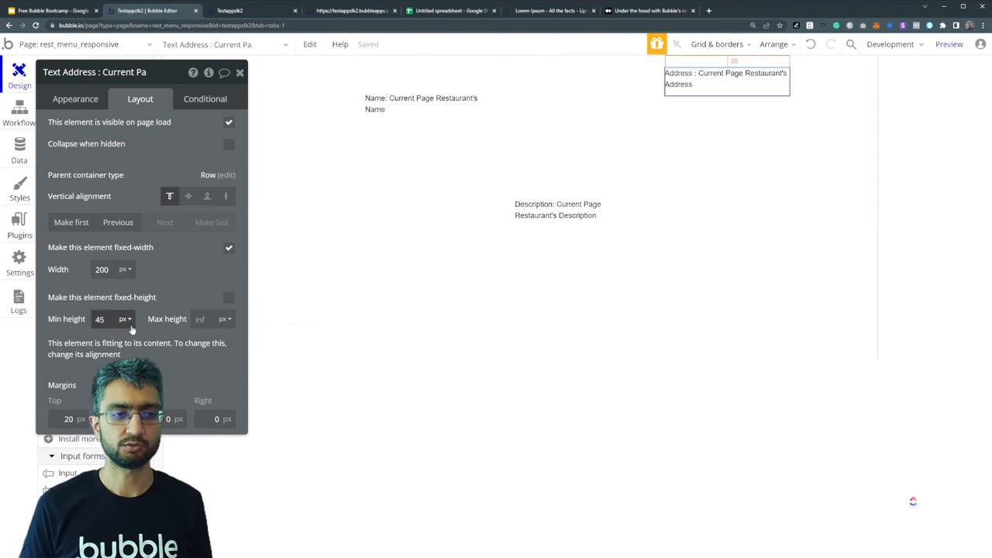
text(60)
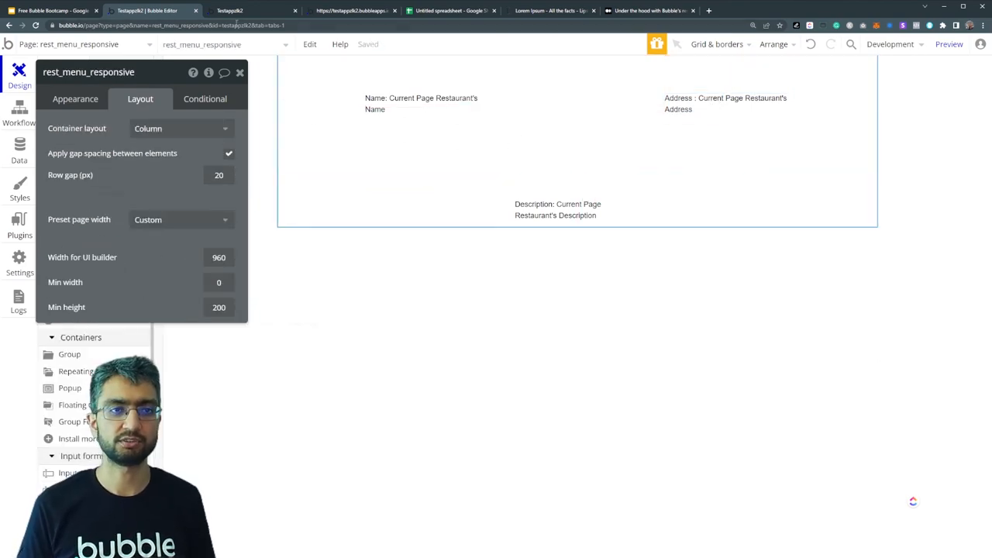
click(233, 11)
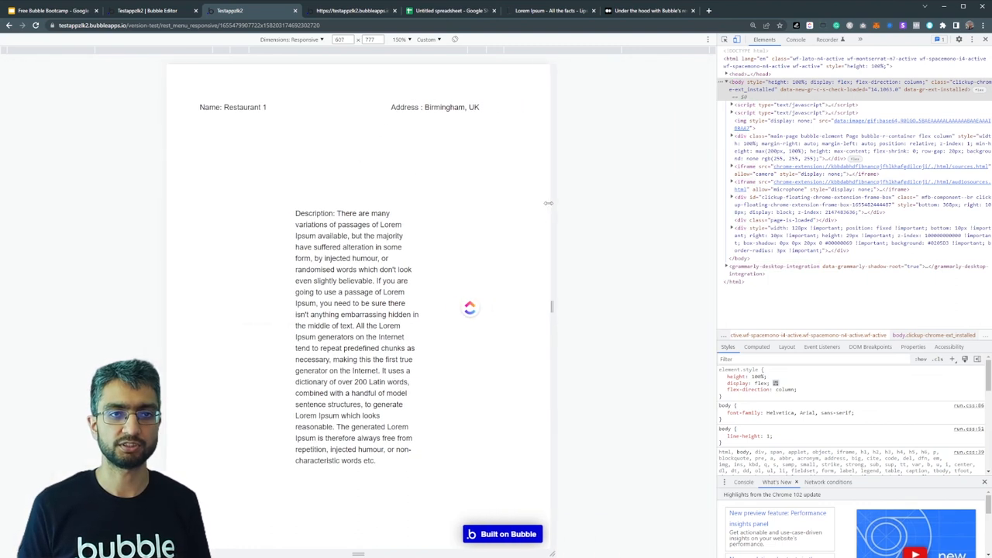
- Narrow the preview viewport twice, then uncover the name text on the Bubble canvas
drag(549, 202, 660, 209)
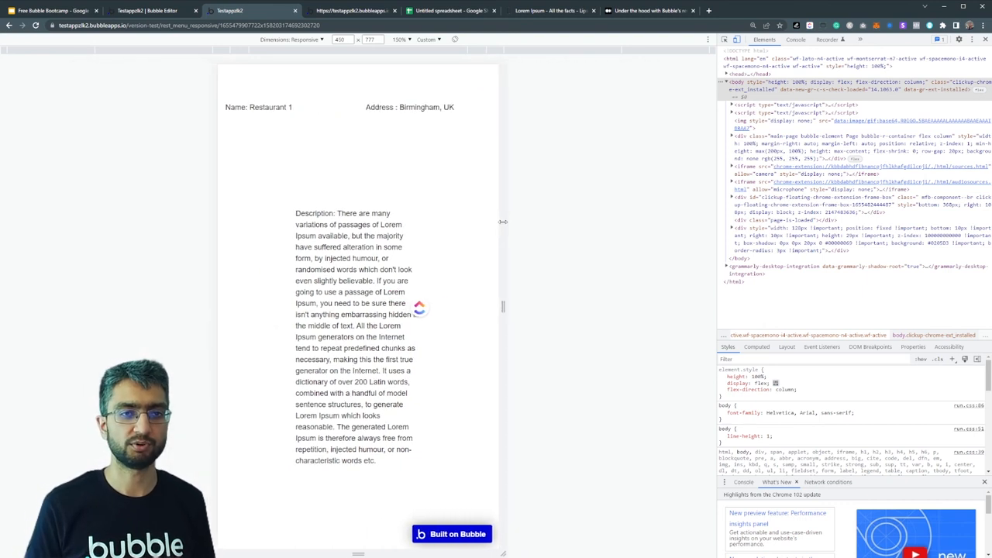
drag(502, 223, 487, 225)
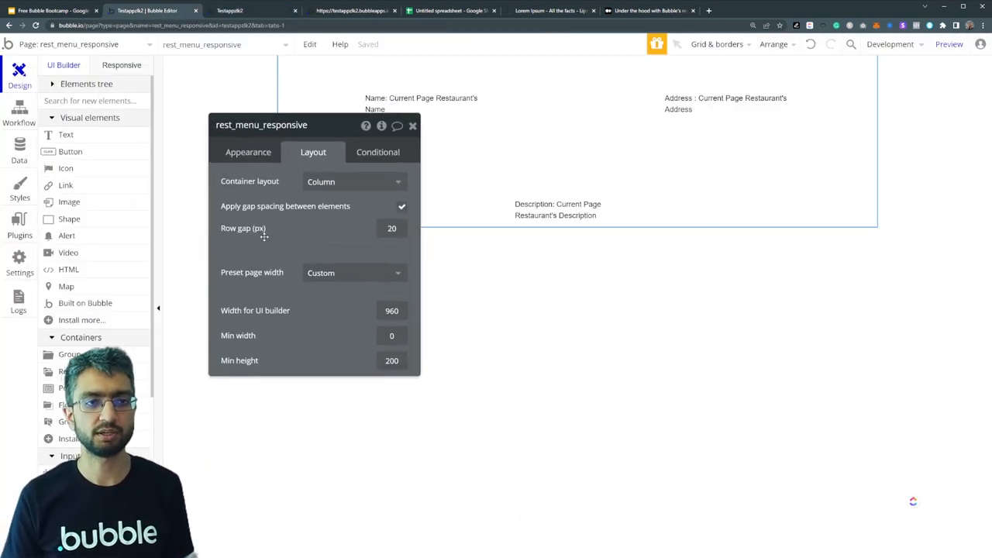
drag(261, 124, 337, 251)
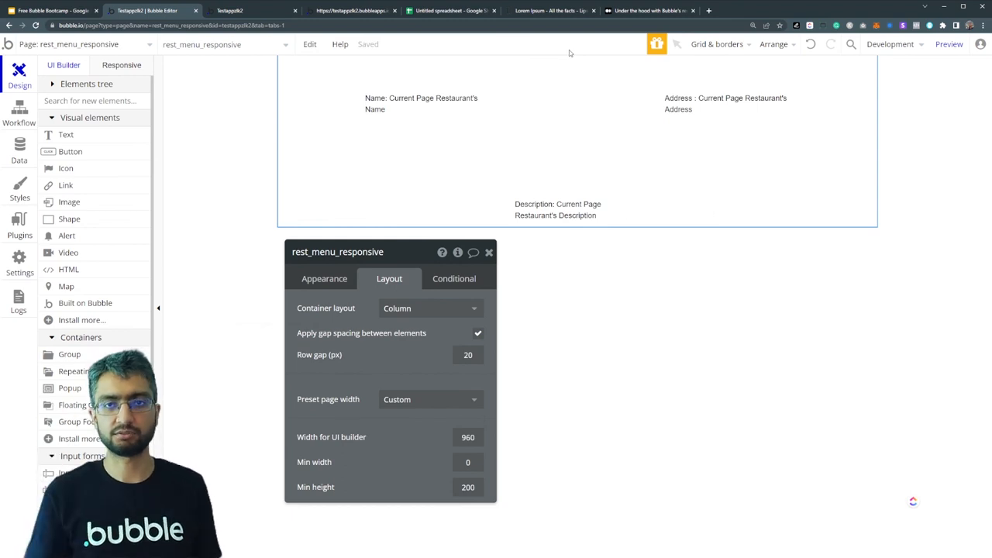